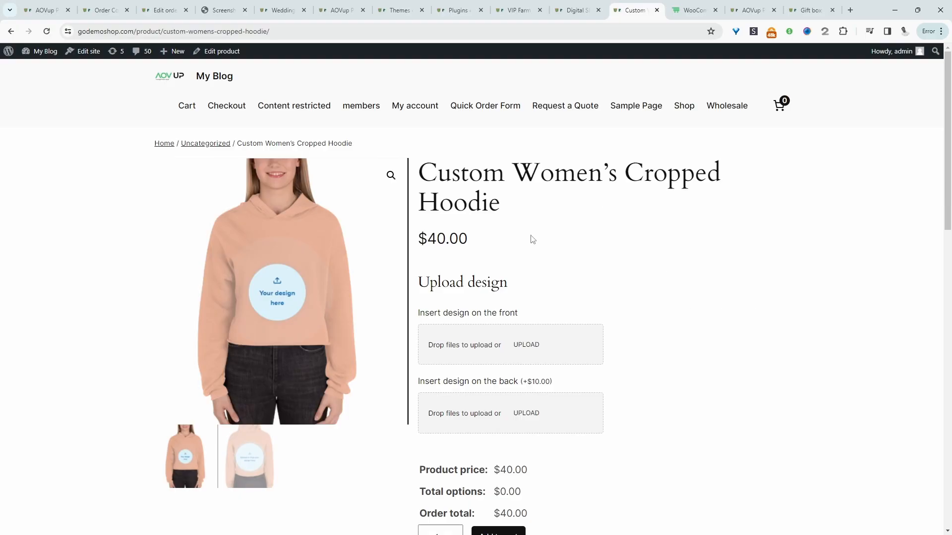
pyautogui.moveTo(529, 192)
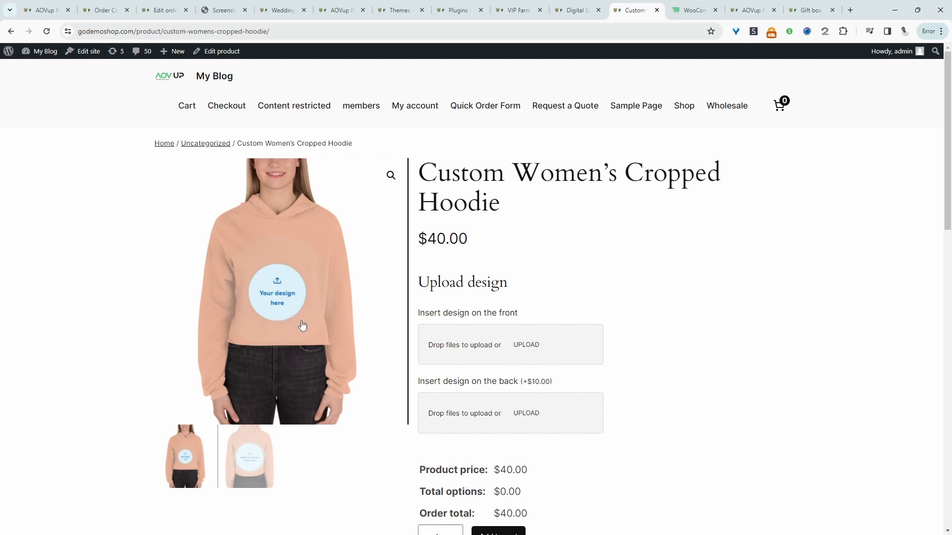
pyautogui.moveTo(267, 474)
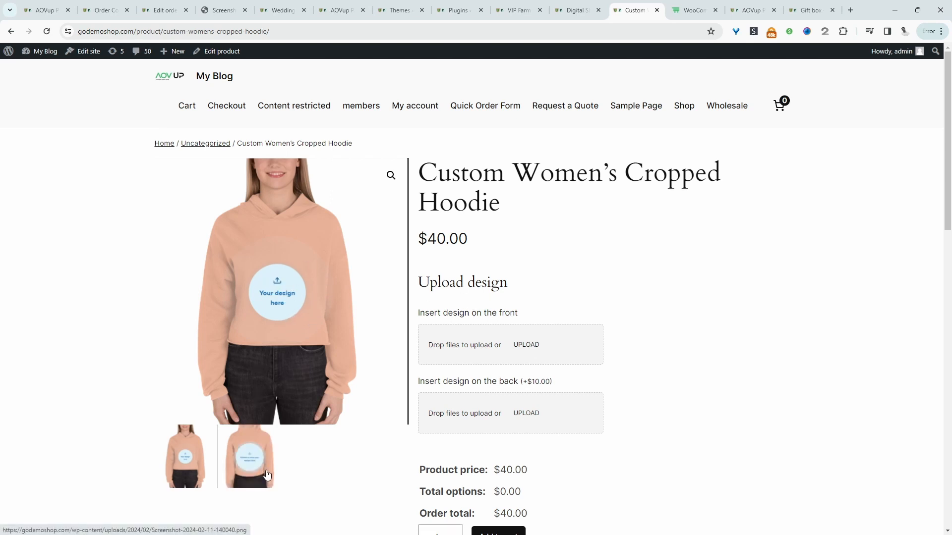
# Upload screenshot design files for the hoodie's front and back, bringing the total to $50, then view order #351
pyautogui.click(248, 456)
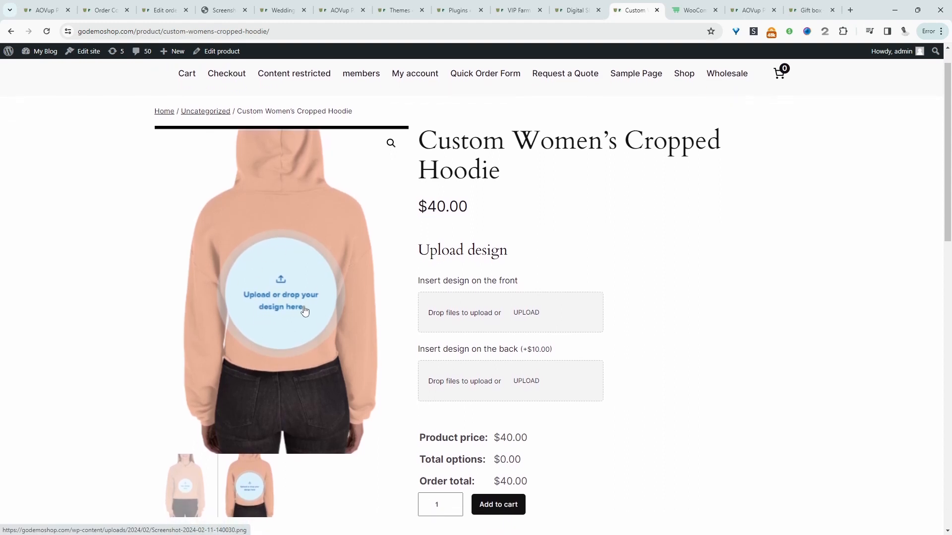
pyautogui.moveTo(559, 359)
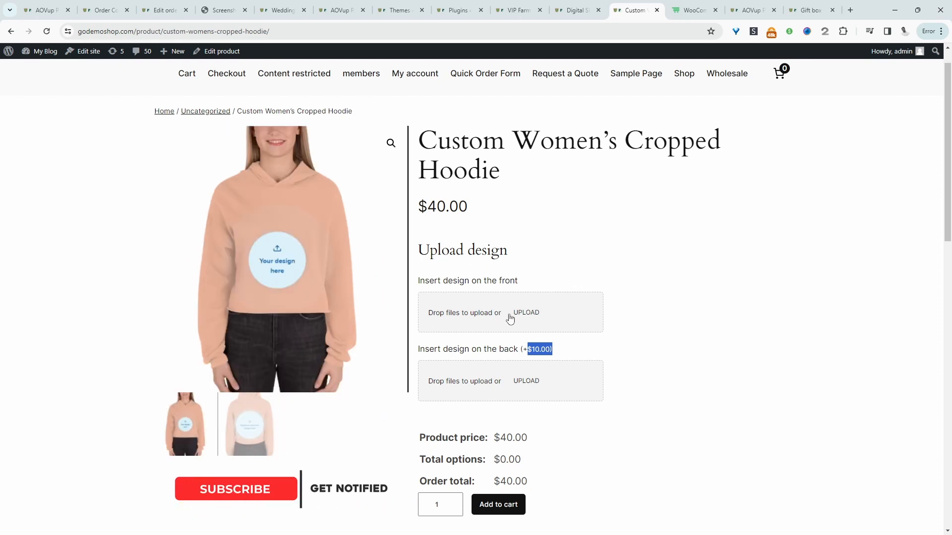
pyautogui.click(525, 312)
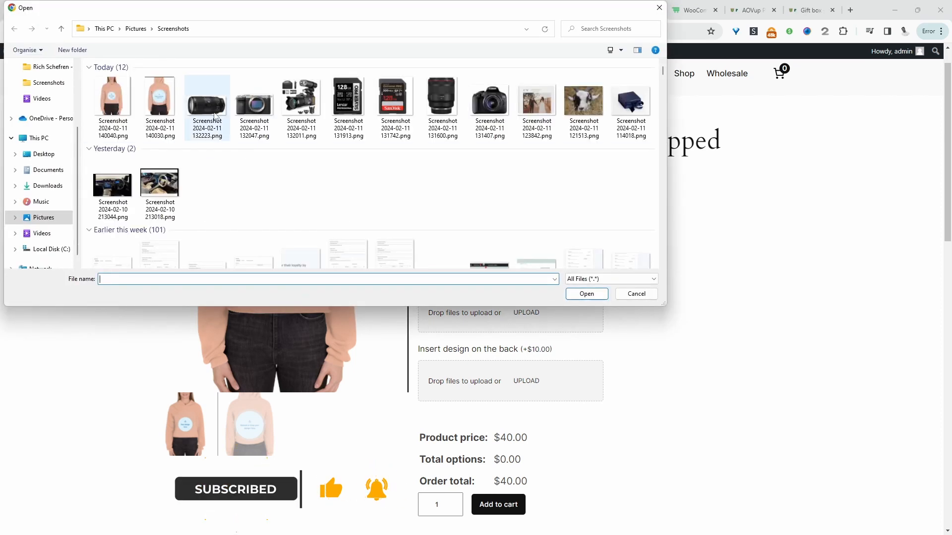
pyautogui.click(586, 293)
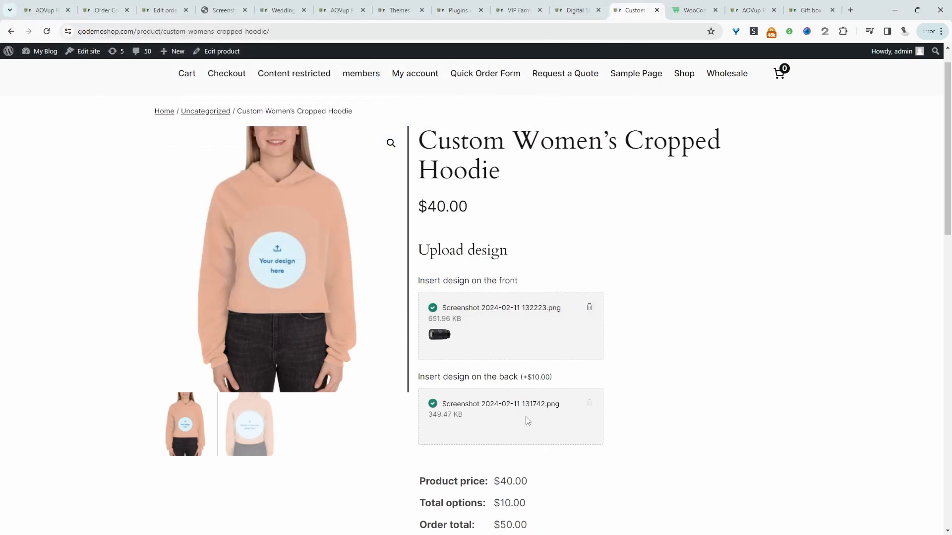
pyautogui.scroll(-3)
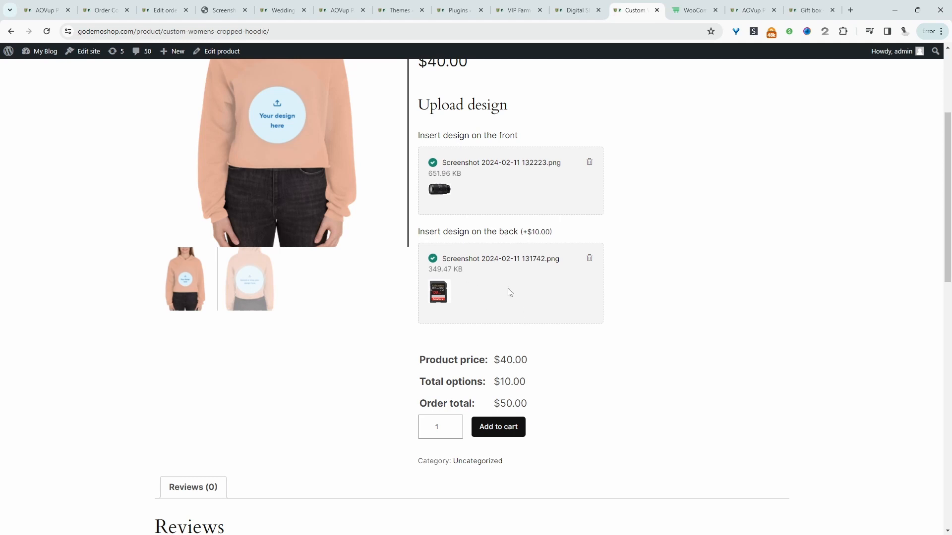
pyautogui.moveTo(478, 456)
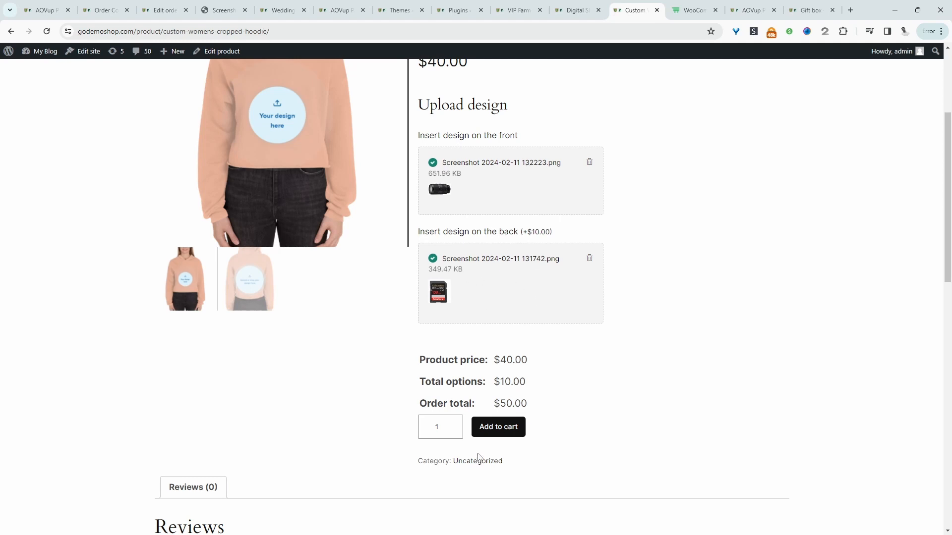
pyautogui.moveTo(579, 228)
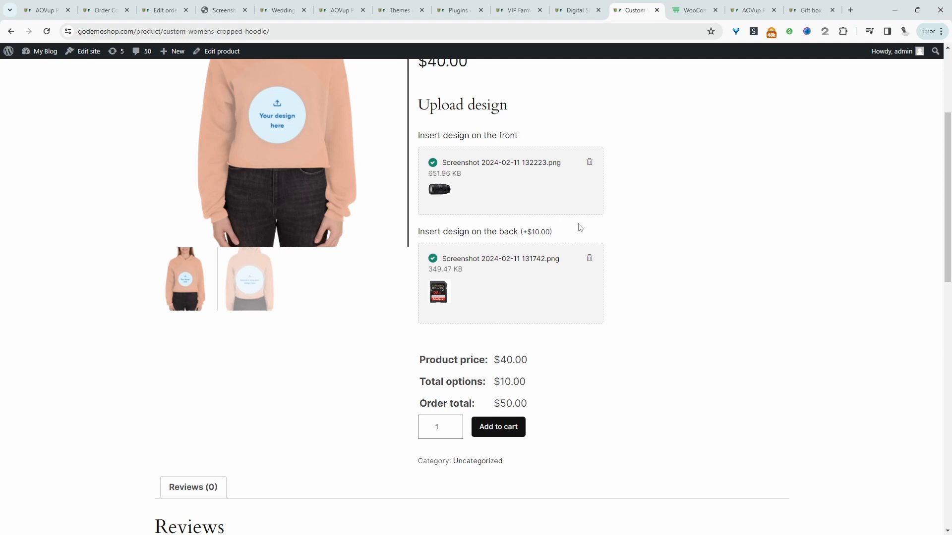
pyautogui.moveTo(279, 342)
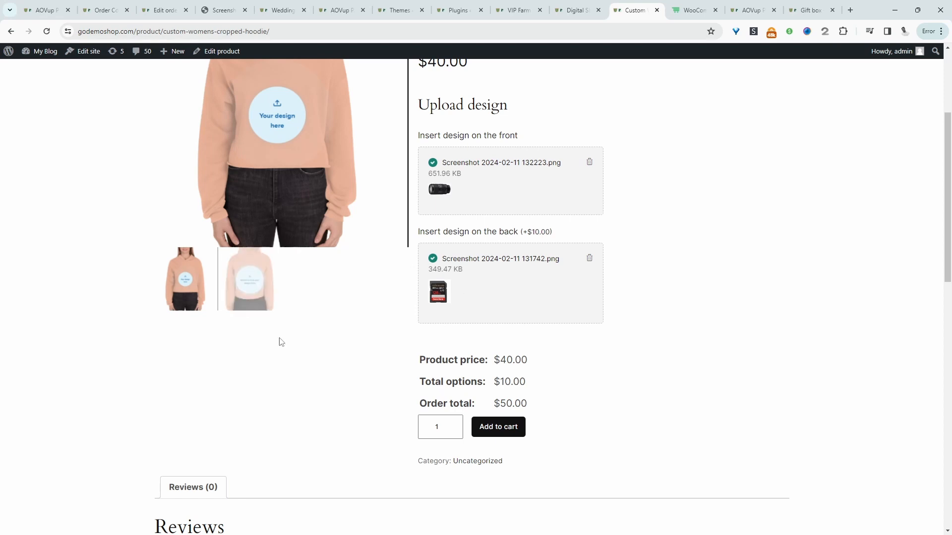
pyautogui.click(163, 10)
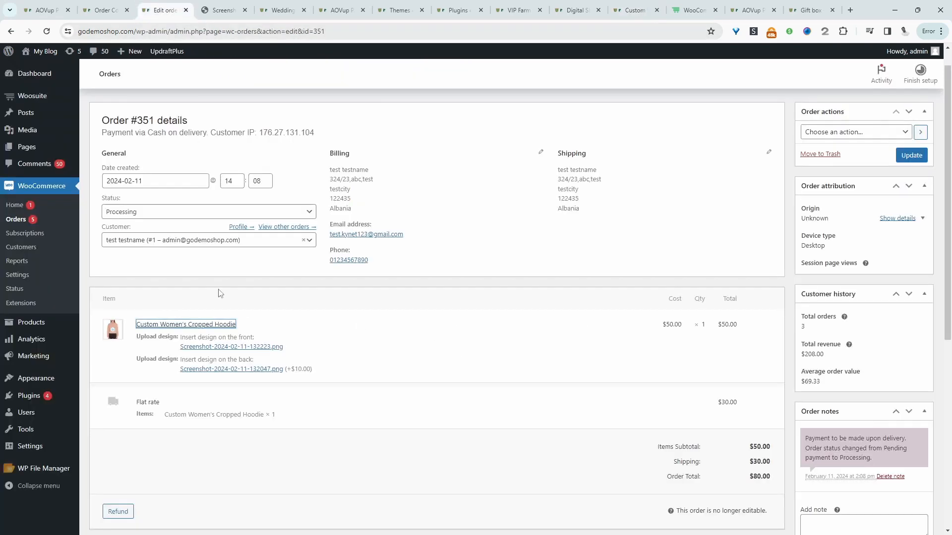
pyautogui.moveTo(545, 321)
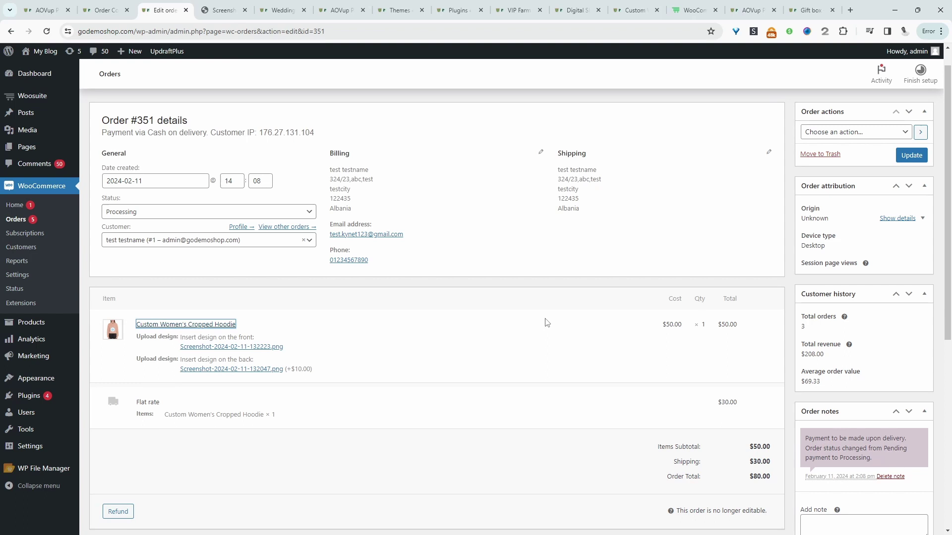
# View the AOVUp WooCommerce Product Add-ons plugin page
pyautogui.click(694, 10)
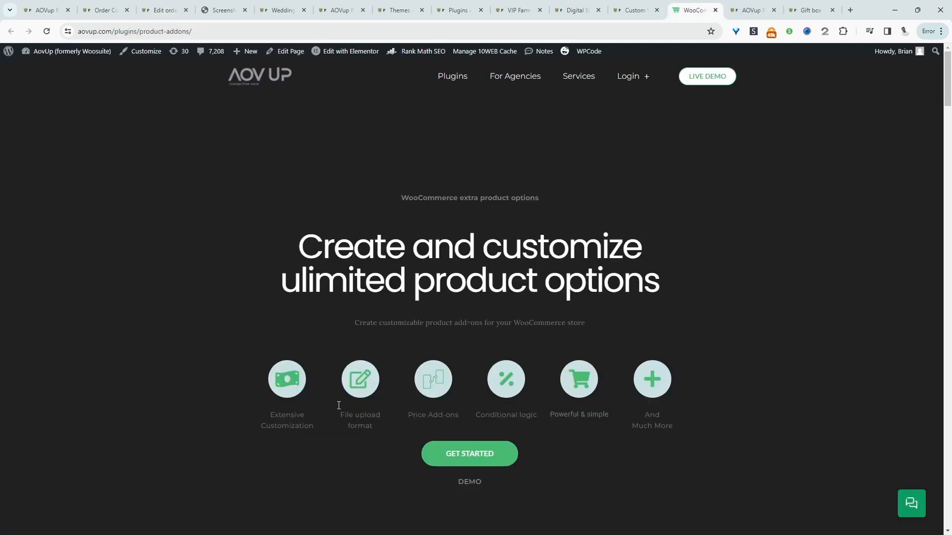
pyautogui.moveTo(415, 342)
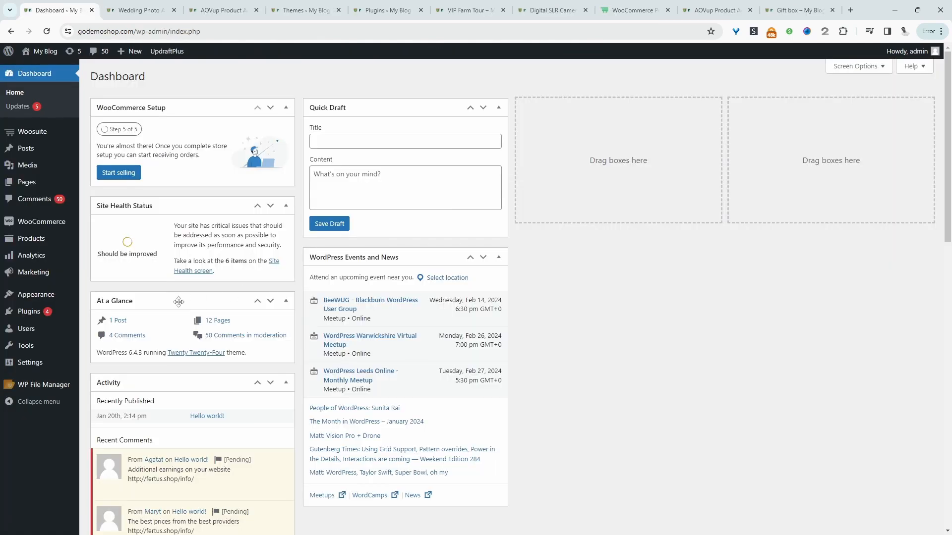
pyautogui.moveTo(135, 323)
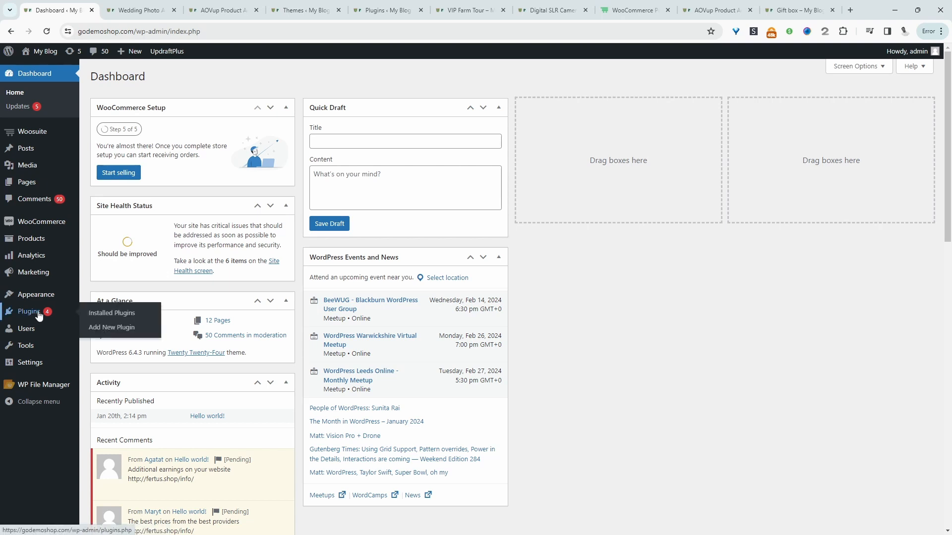
pyautogui.moveTo(105, 327)
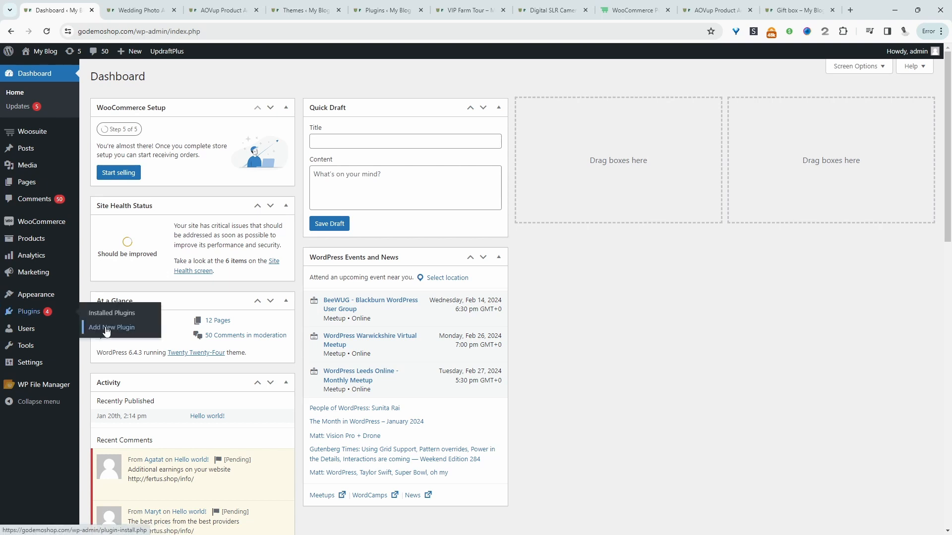
pyautogui.moveTo(193, 201)
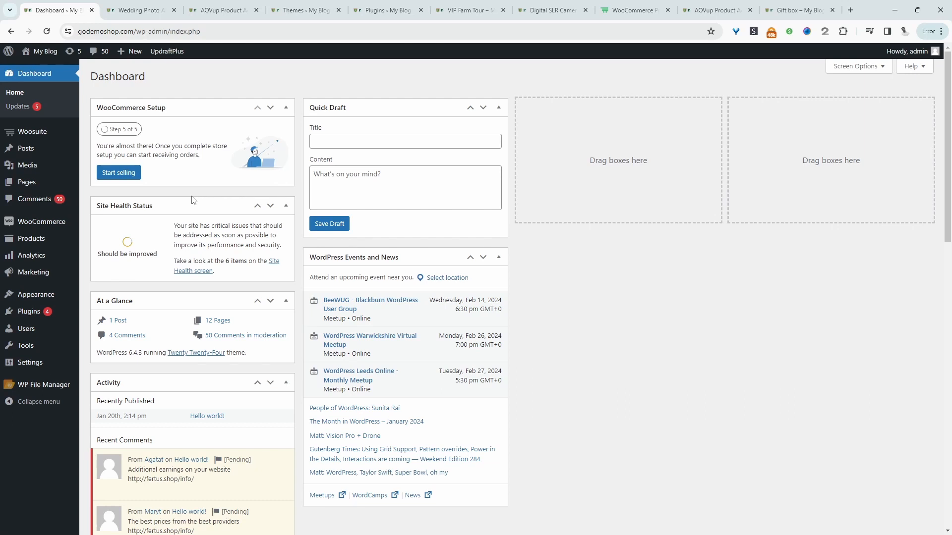
pyautogui.moveTo(31, 238)
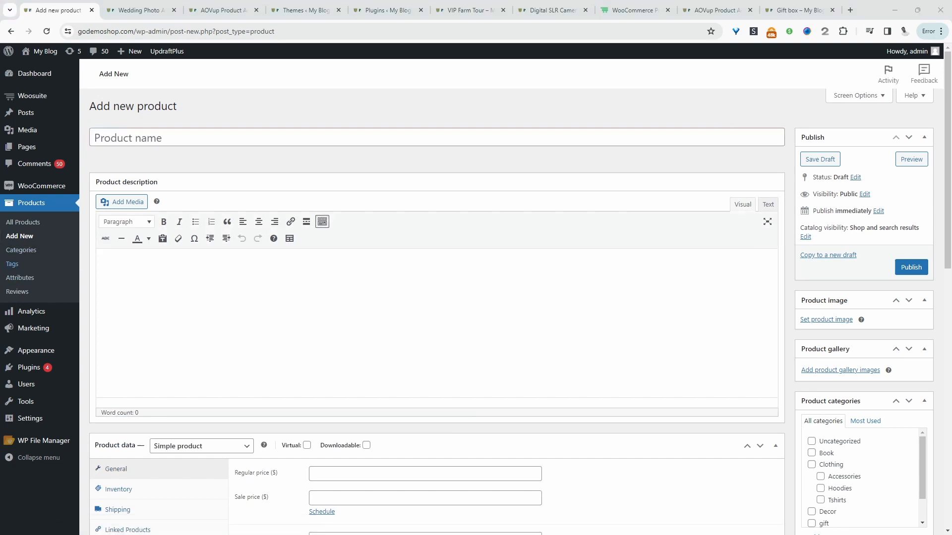
# Name the new product 'Custom Women's Cropped Hoodie', set its images and a $40 regular price
pyautogui.write("Custom Women's Cropped Hoodie")
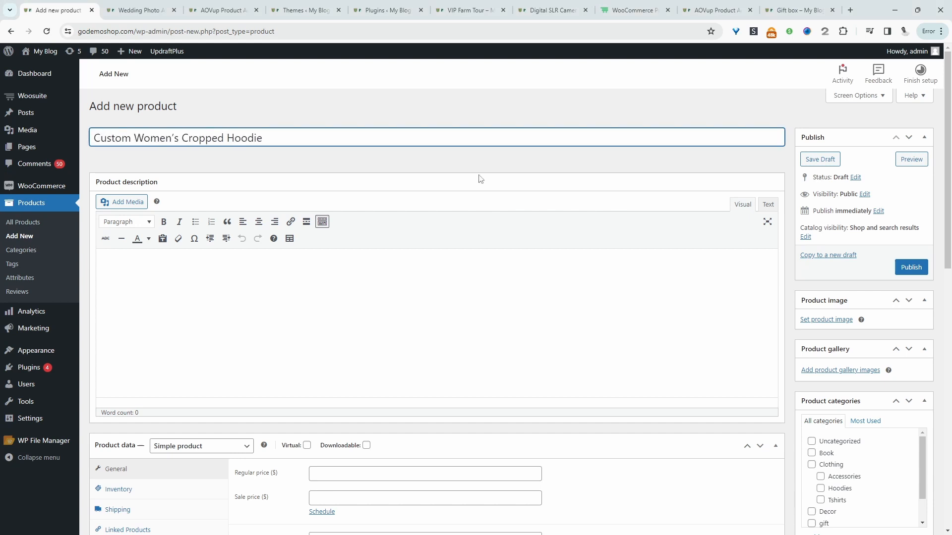
pyautogui.click(825, 319)
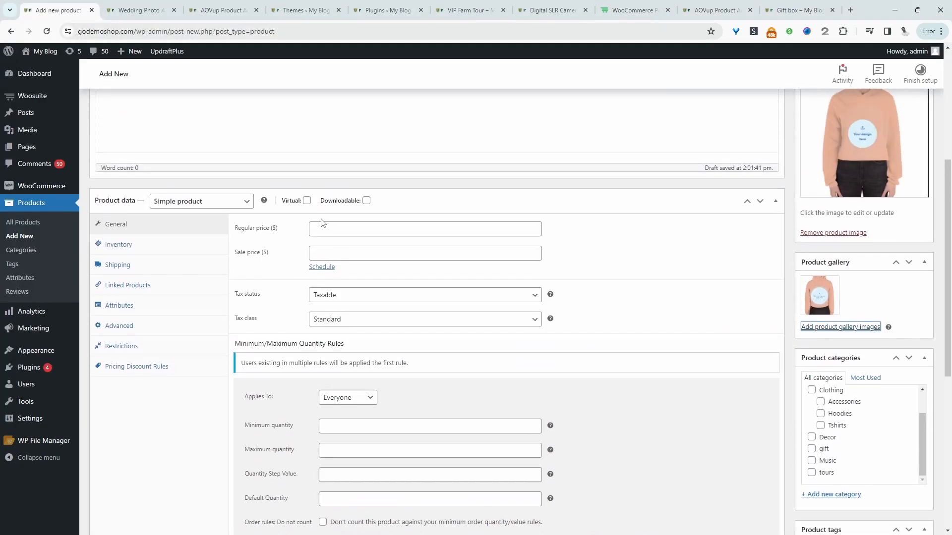
pyautogui.click(424, 228)
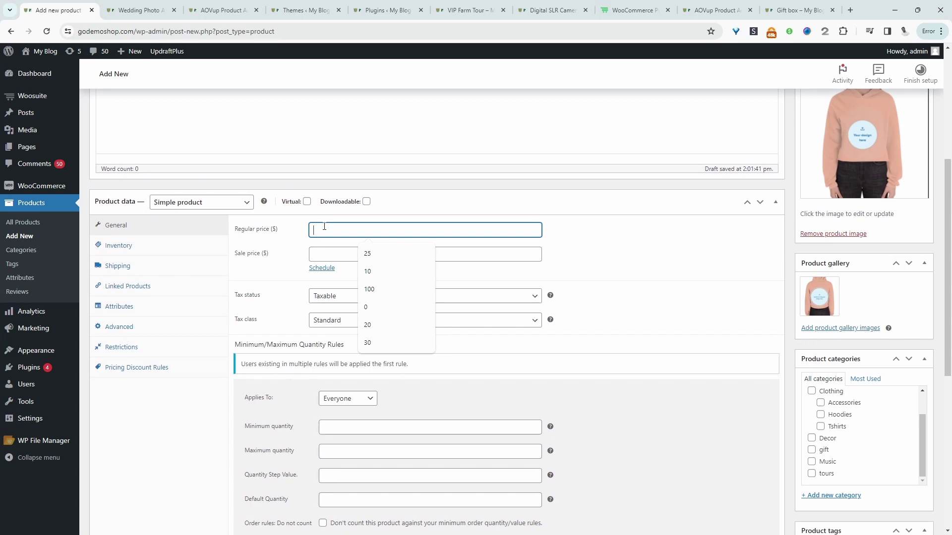
pyautogui.write('40')
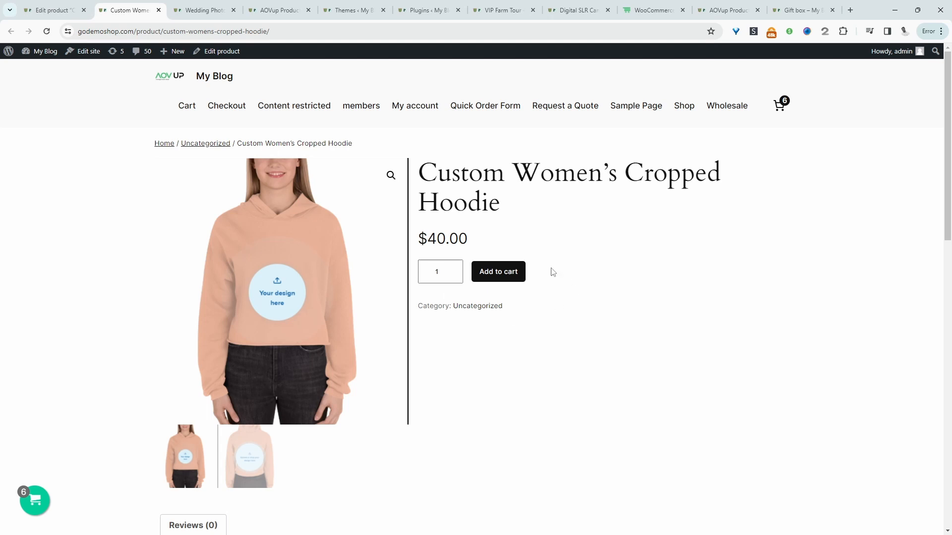
# Return to the hoodie's edit screen and bring up the AOVUp Product Addons option sets
pyautogui.click(57, 9)
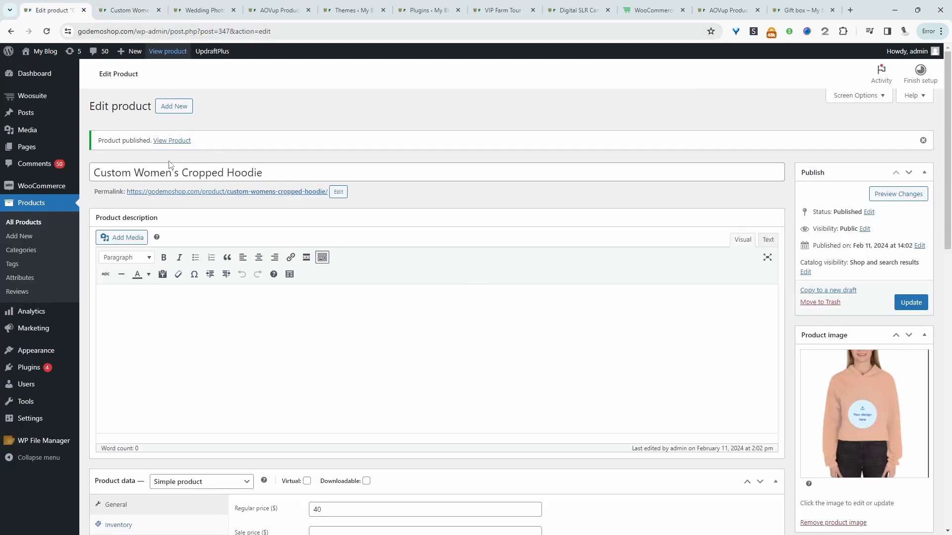
pyautogui.click(30, 96)
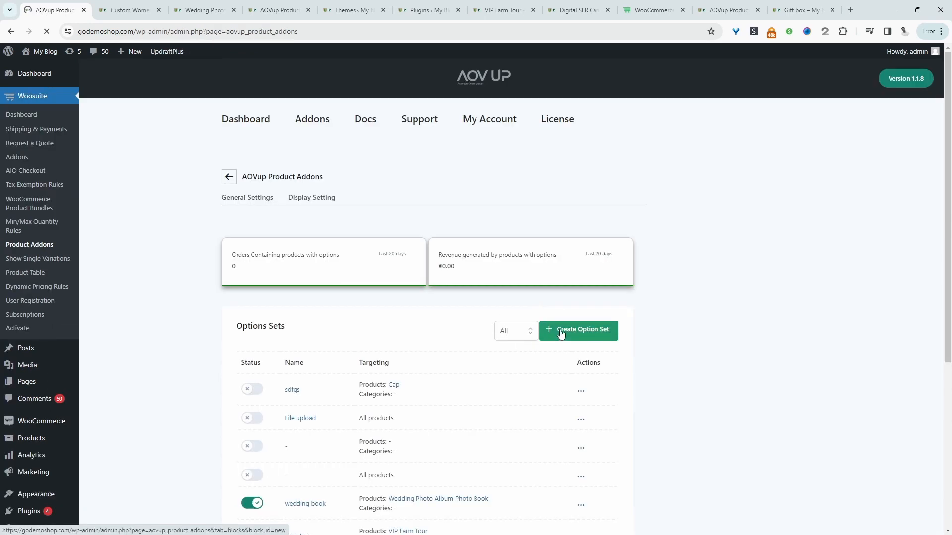
# Create a new option set named 'File upload hoodie'
pyautogui.click(578, 330)
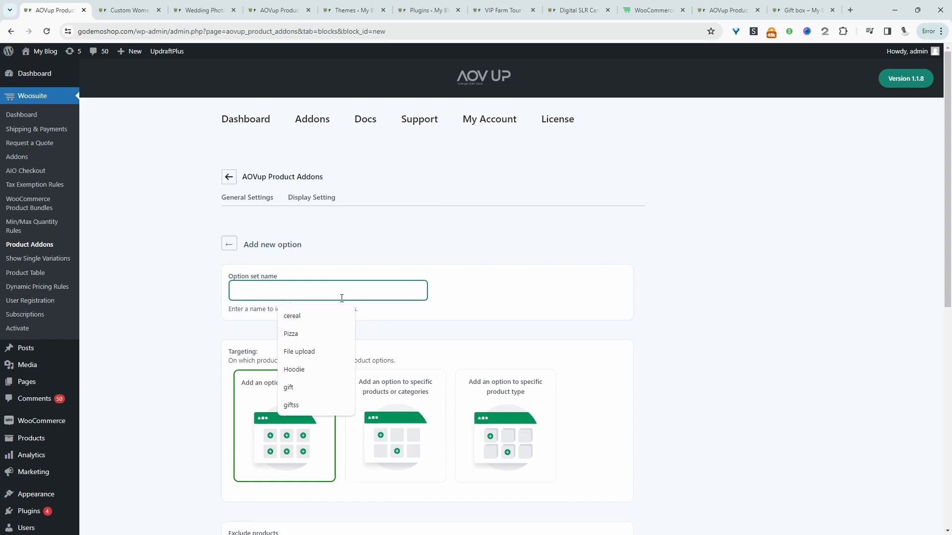
pyautogui.click(299, 351)
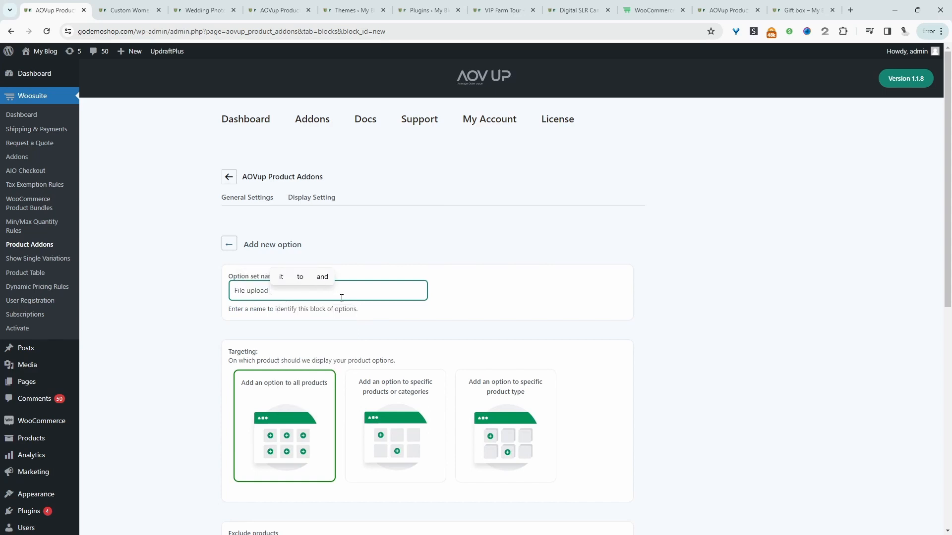
pyautogui.write('h')
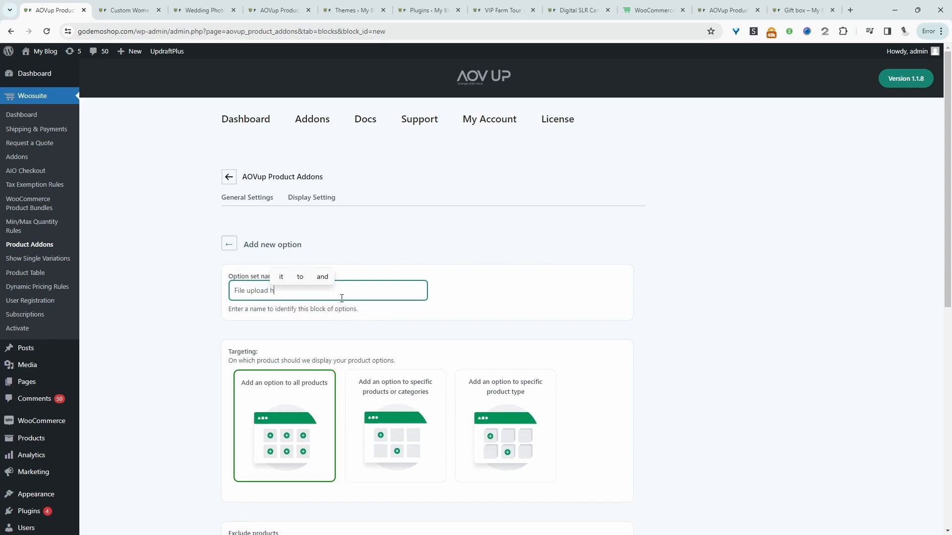
pyautogui.scroll(-3)
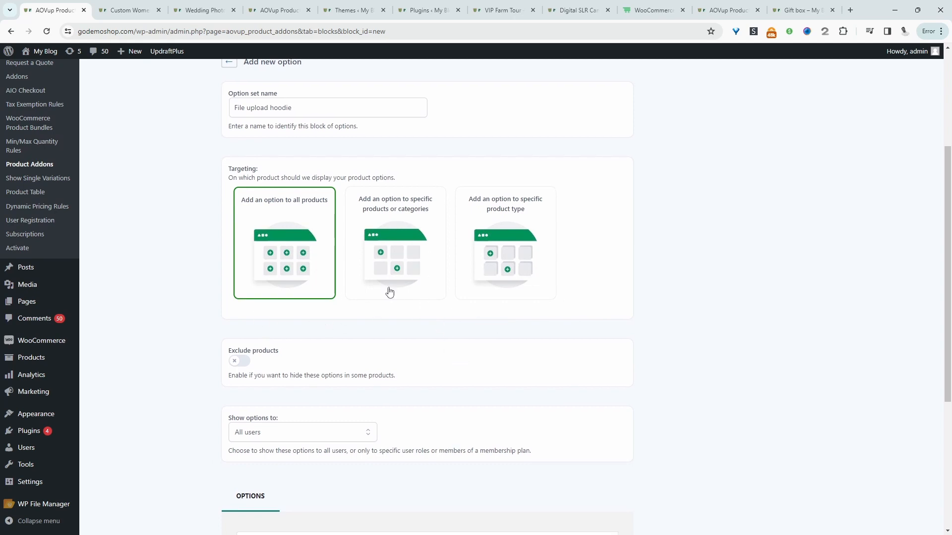
pyautogui.moveTo(400, 269)
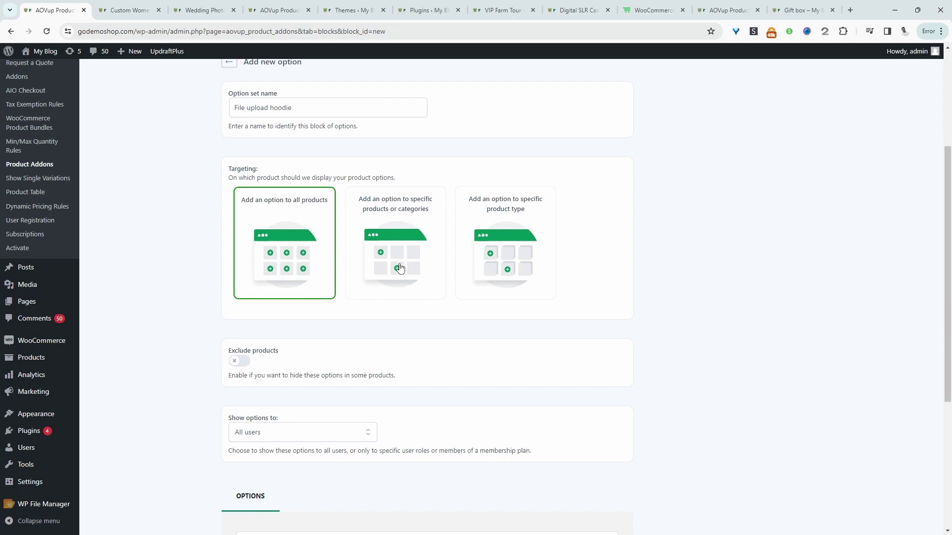
# Restrict the option set to the Custom Women's Cropped Hoodie (#347) product
pyautogui.click(395, 258)
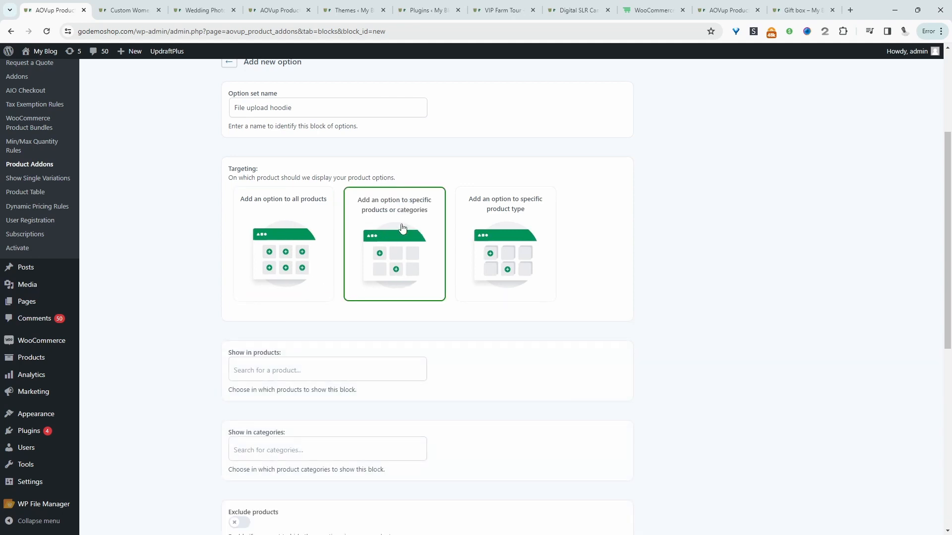
pyautogui.moveTo(355, 355)
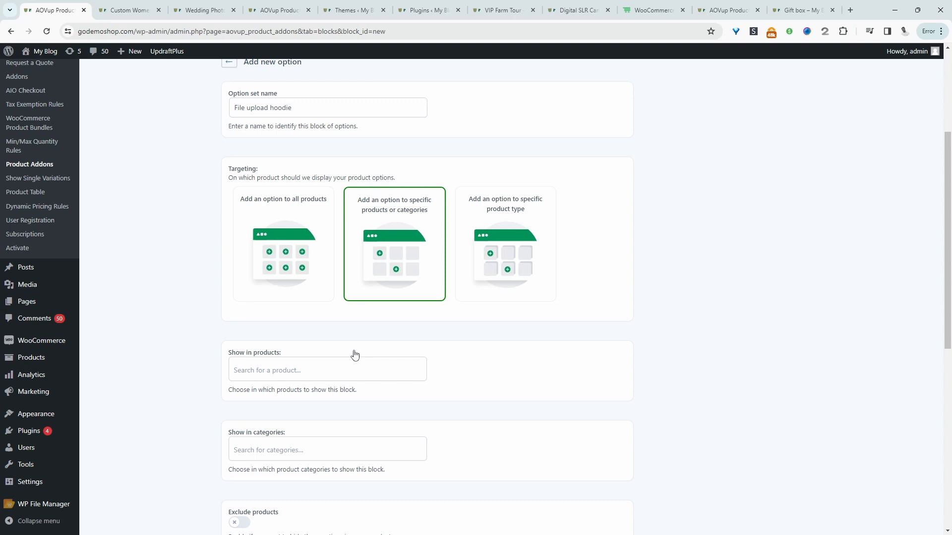
pyautogui.write('h')
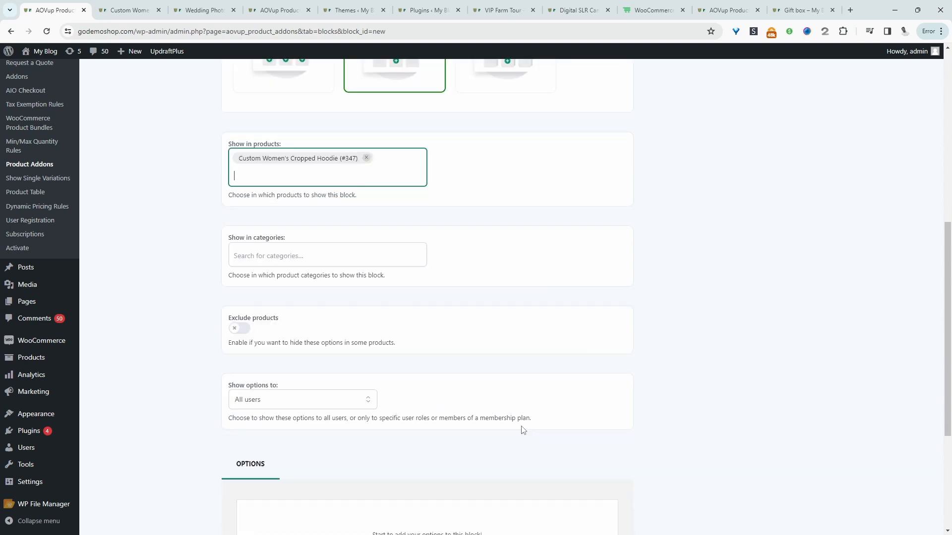
# Add a File upload option whose uploader is labelled 'Insert design on the front'
pyautogui.scroll(-3)
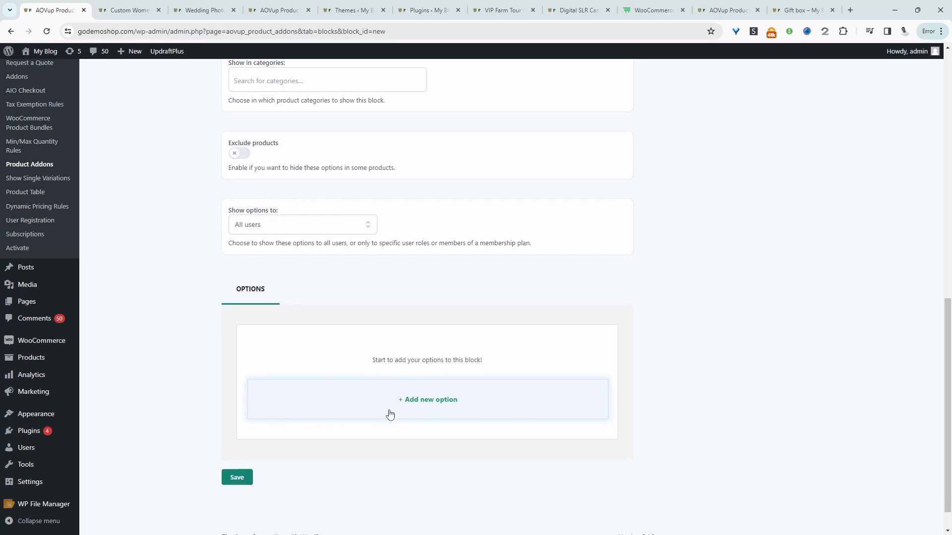
pyautogui.click(428, 399)
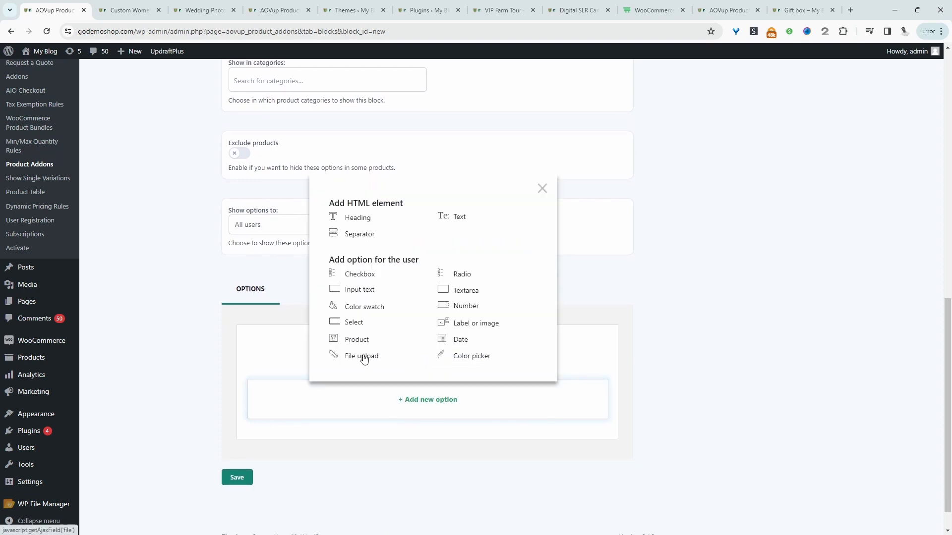
pyautogui.click(361, 355)
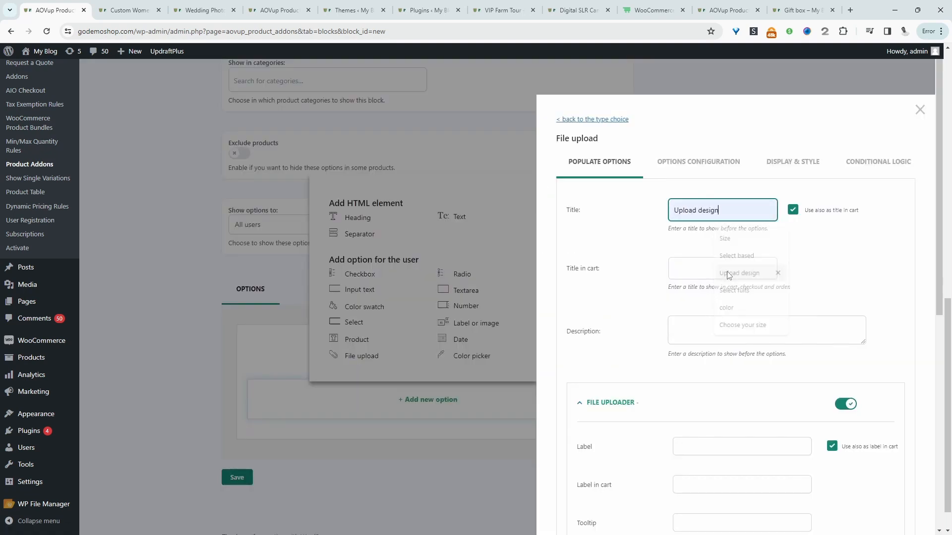
pyautogui.scroll(-3)
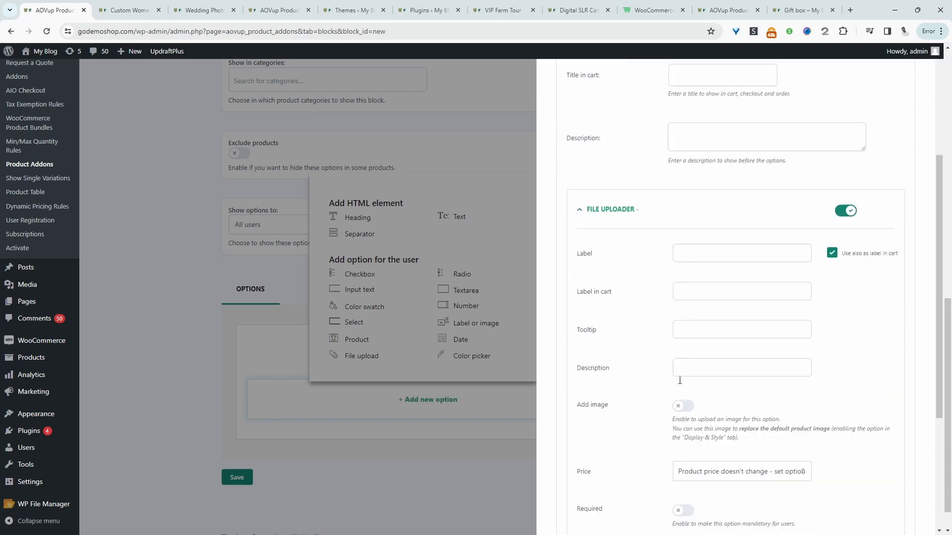
pyautogui.scroll(-3)
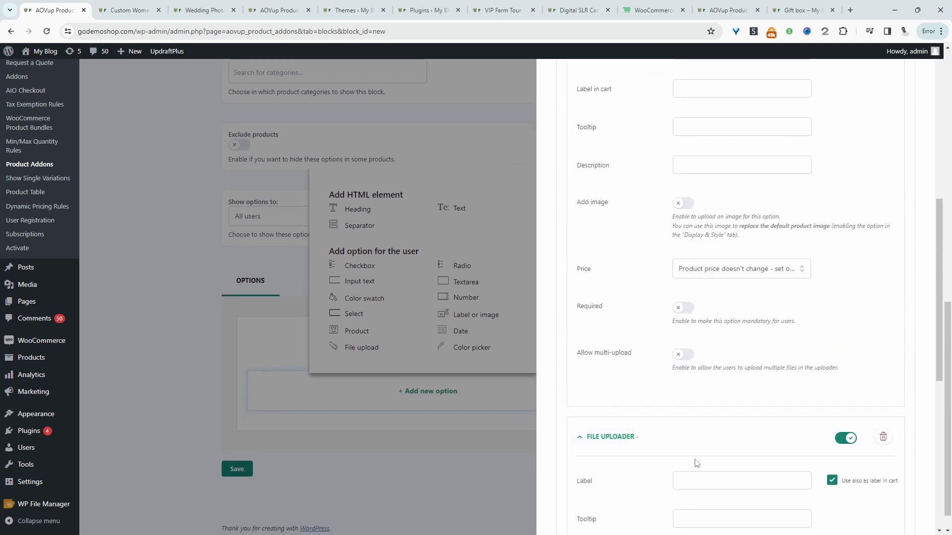
pyautogui.click(741, 253)
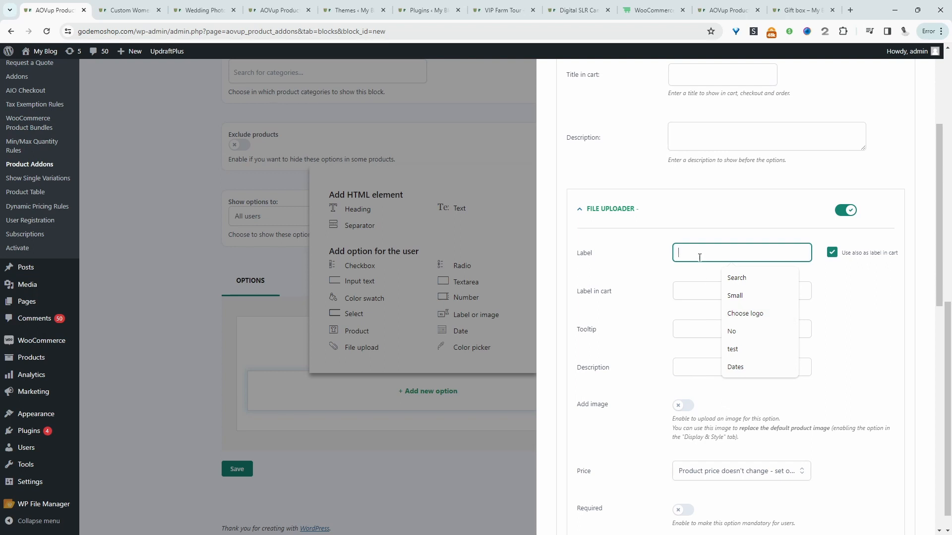
pyautogui.write('Insert design')
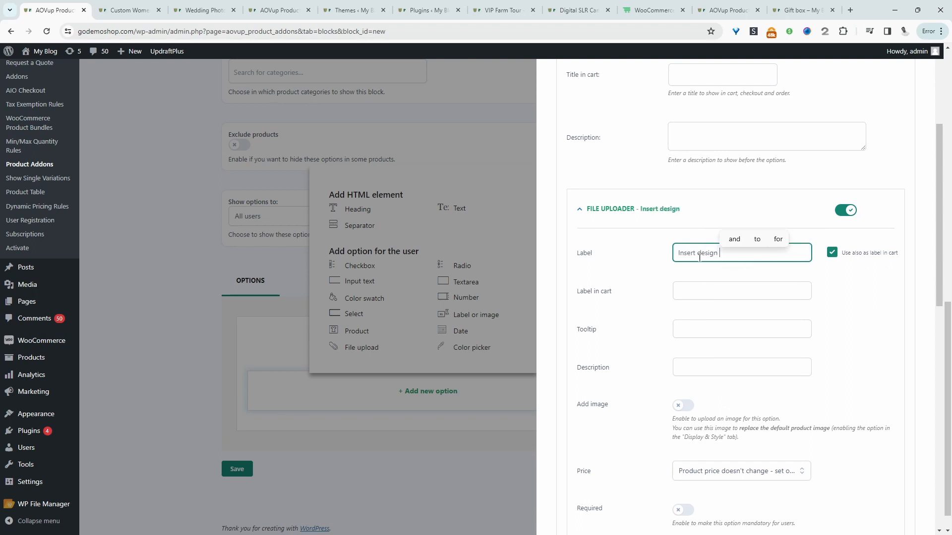
pyautogui.scroll(-3)
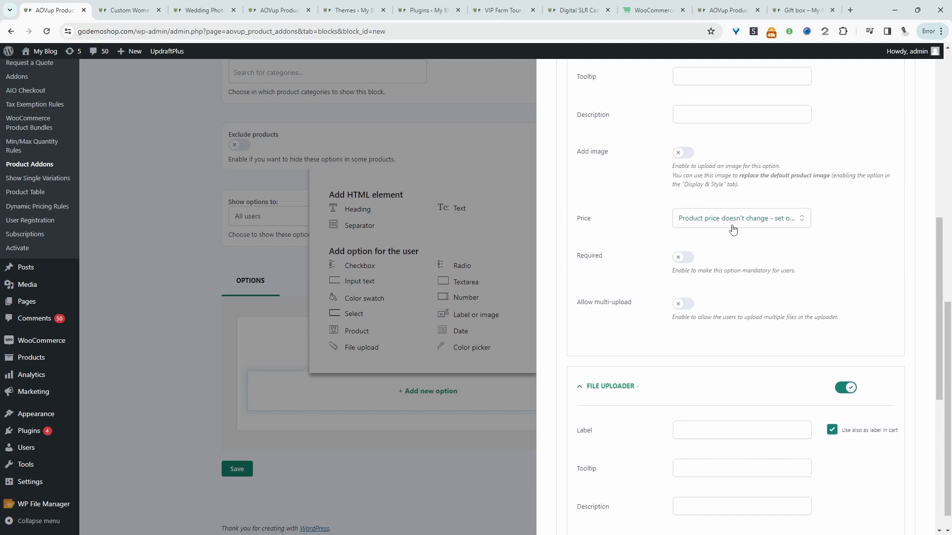
pyautogui.moveTo(731, 231)
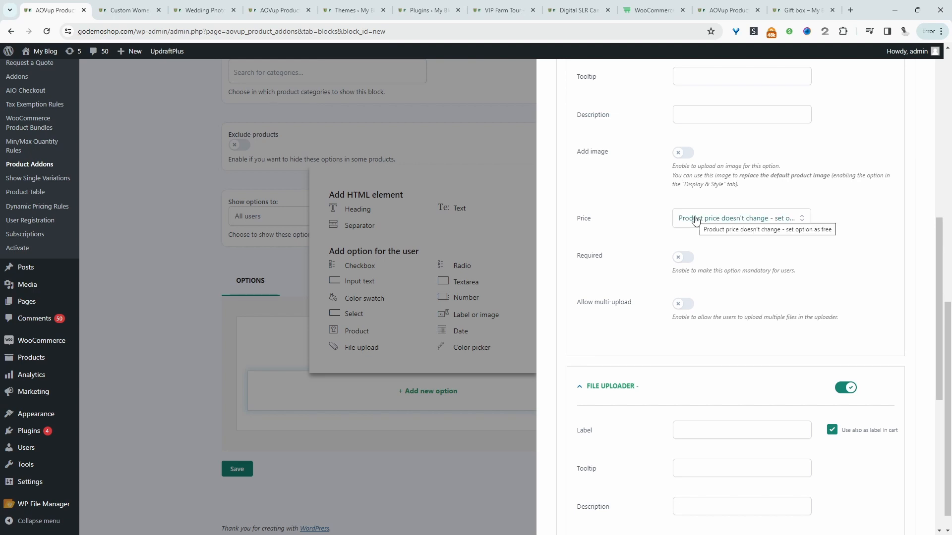
pyautogui.moveTo(696, 237)
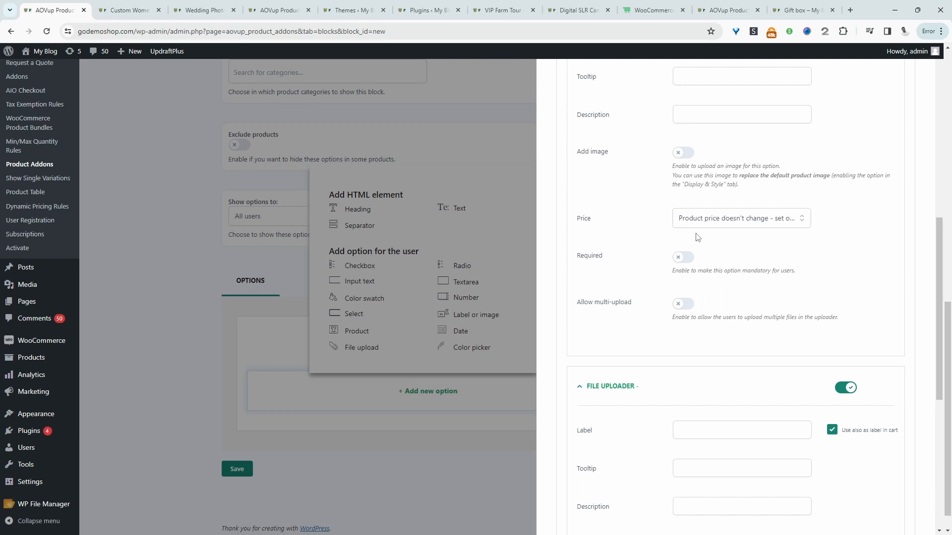
pyautogui.moveTo(783, 258)
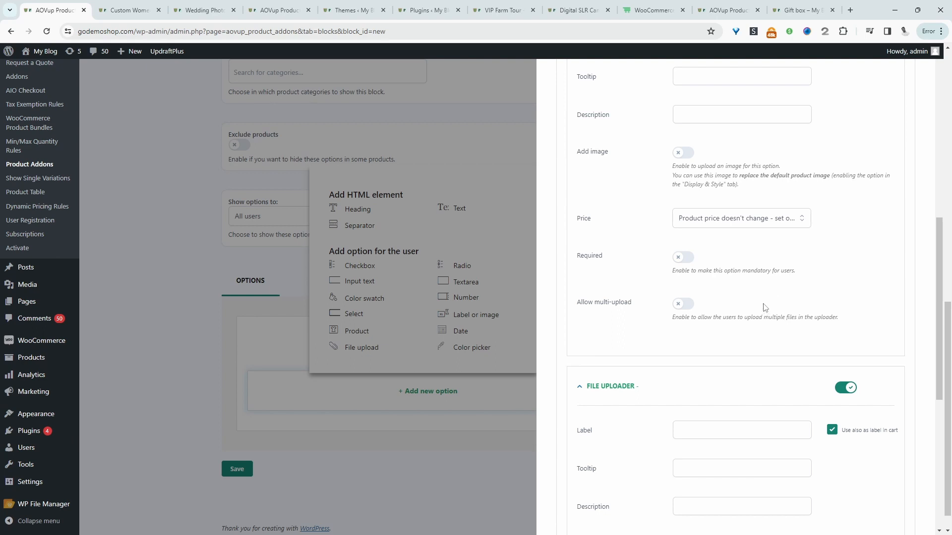
pyautogui.write('Insert design on the front')
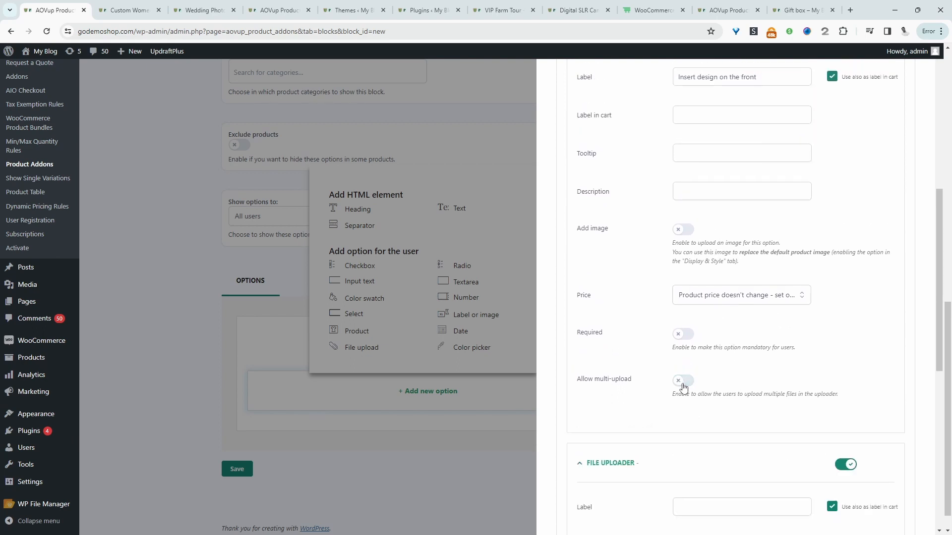
# Try Allow multi-upload with a maximum file count, then leave it turned off
pyautogui.click(682, 380)
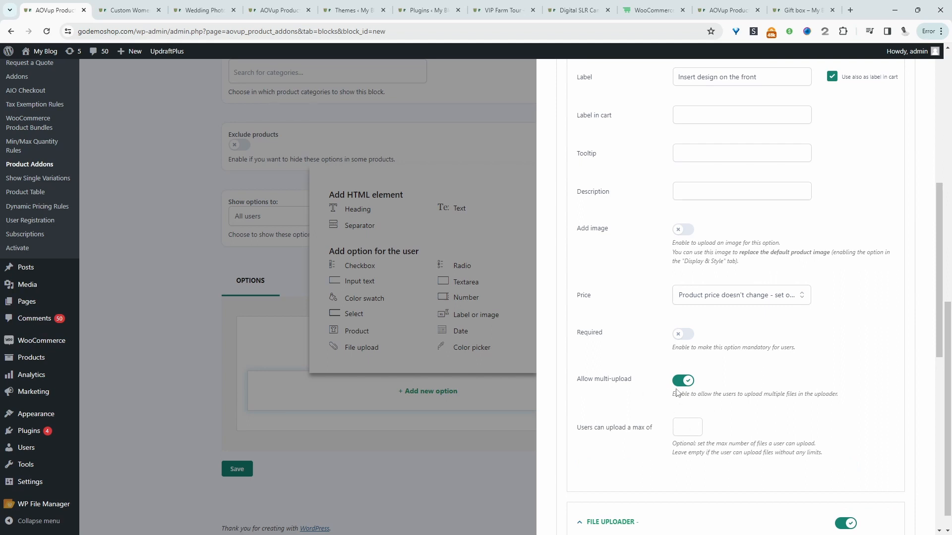
pyautogui.click(686, 426)
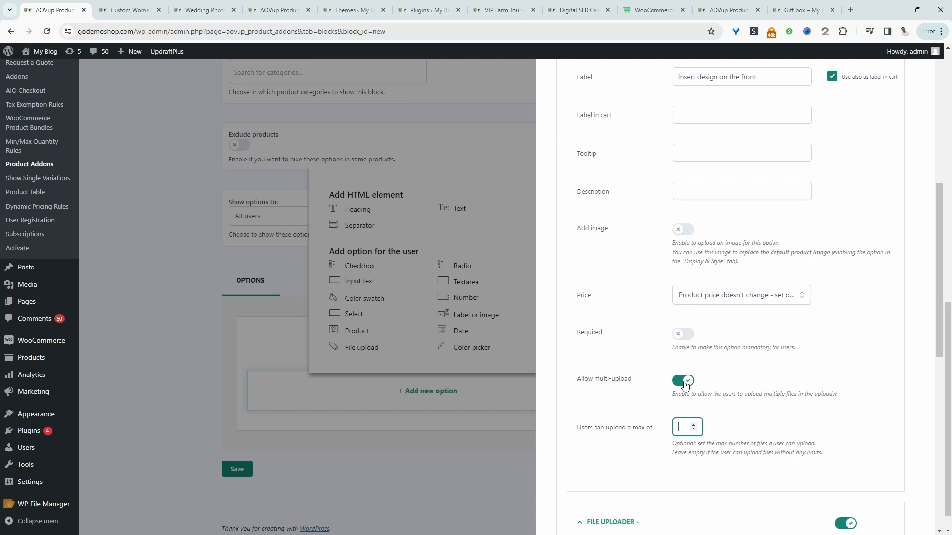
pyautogui.click(681, 380)
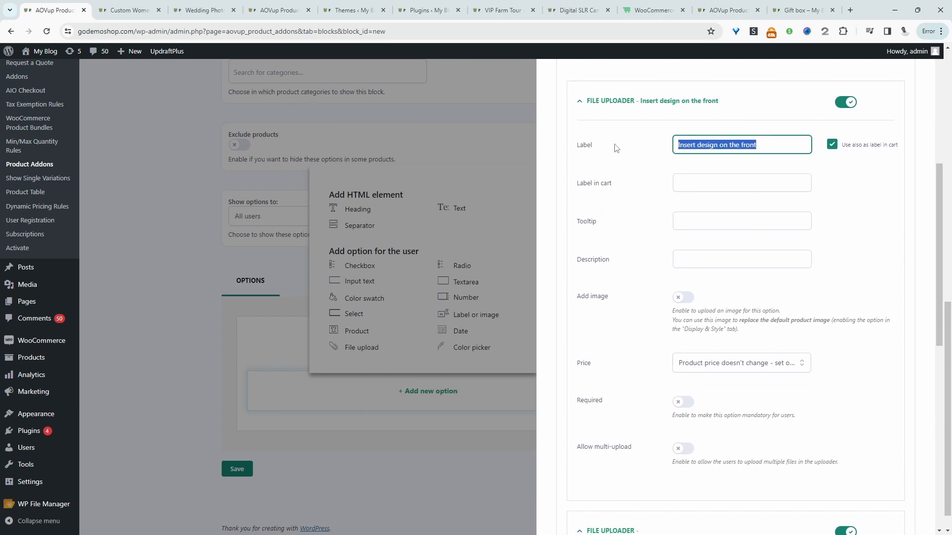
# Label the second uploader 'Insert design on the back' with a fixed product price increase, and save
pyautogui.scroll(-3)
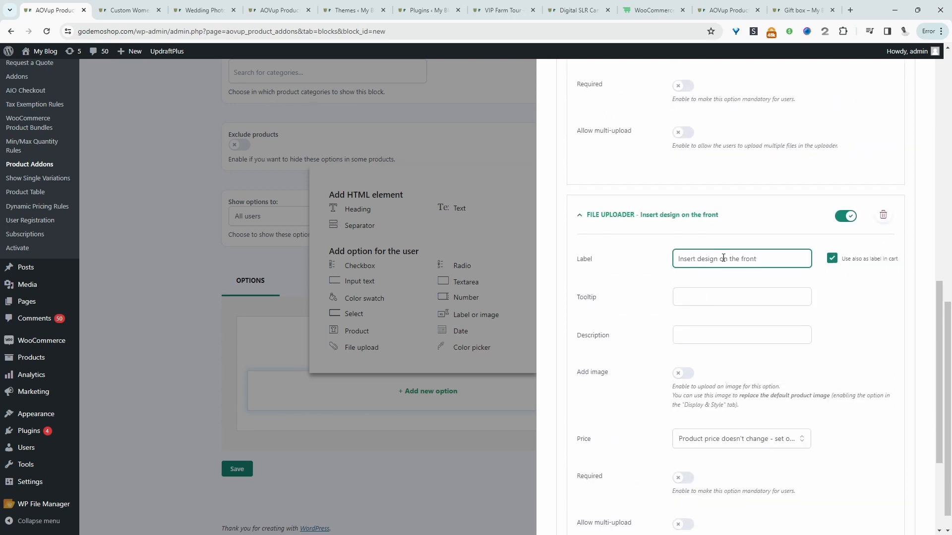
pyautogui.doubleClick(748, 259)
pyautogui.write('back')
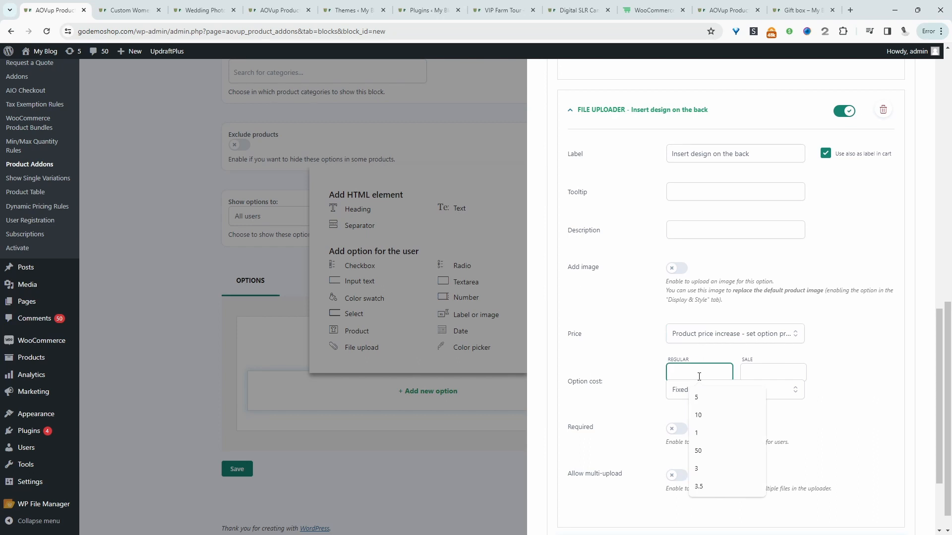
pyautogui.click(698, 414)
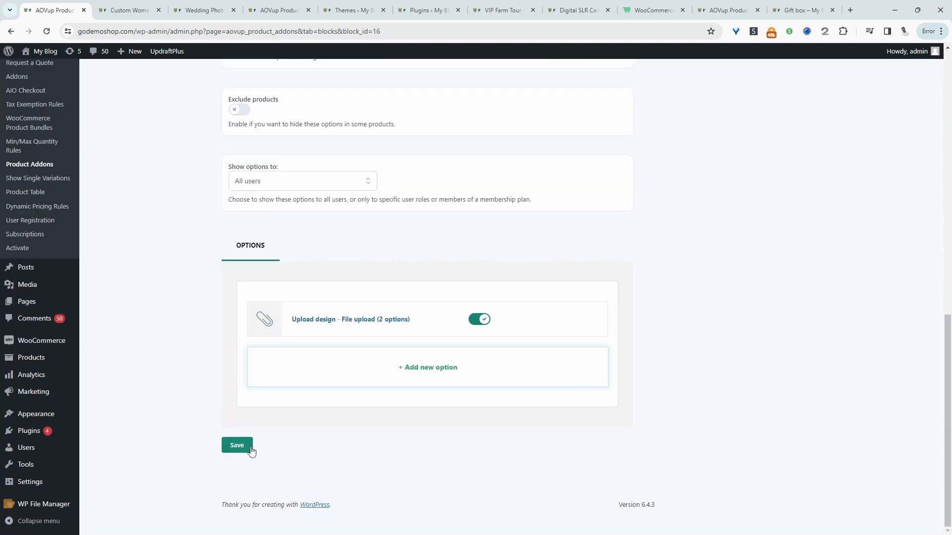
# On the storefront hoodie page, upload front and back design images for a $50 total
pyautogui.click(128, 10)
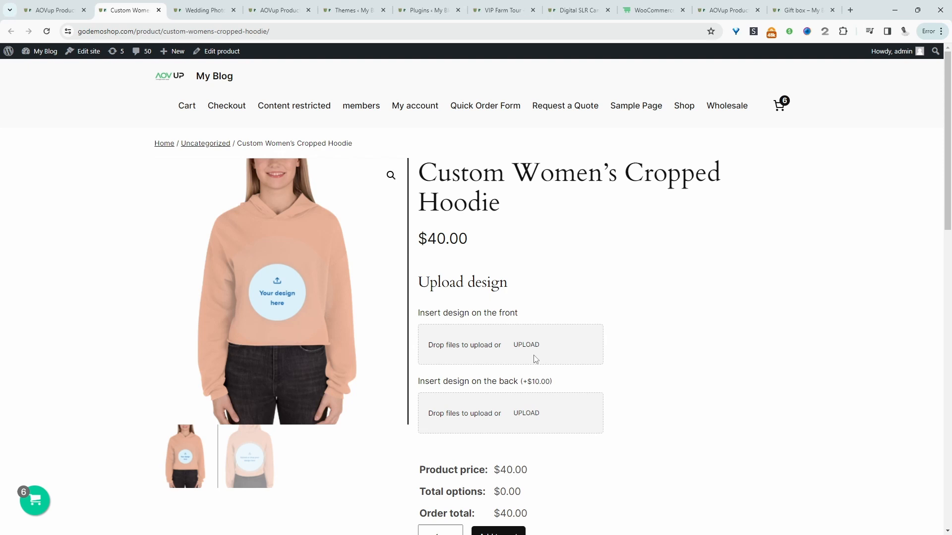
pyautogui.moveTo(481, 345)
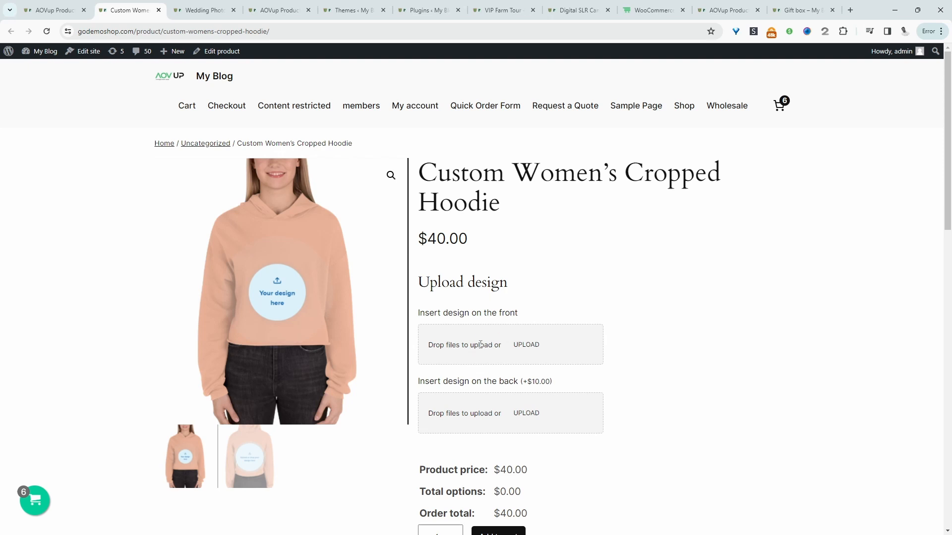
pyautogui.moveTo(524, 361)
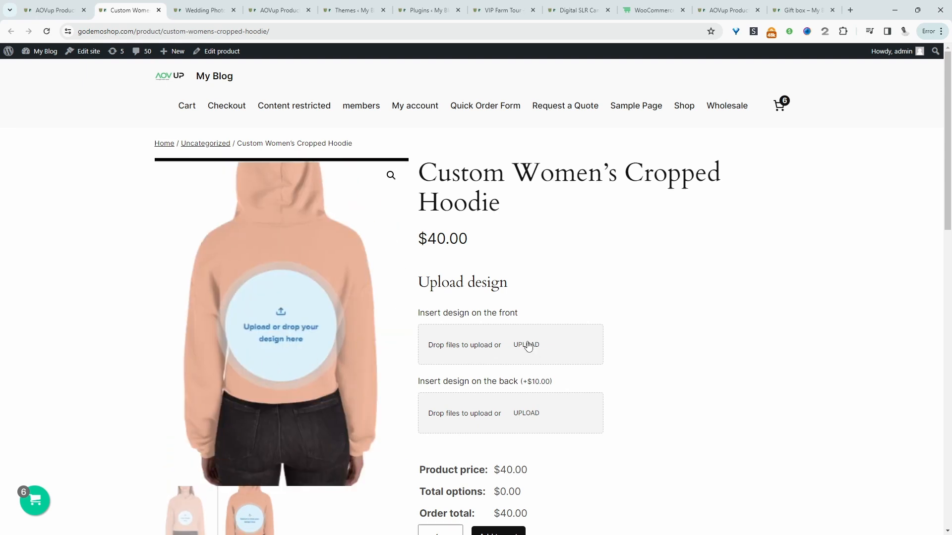
pyautogui.click(525, 345)
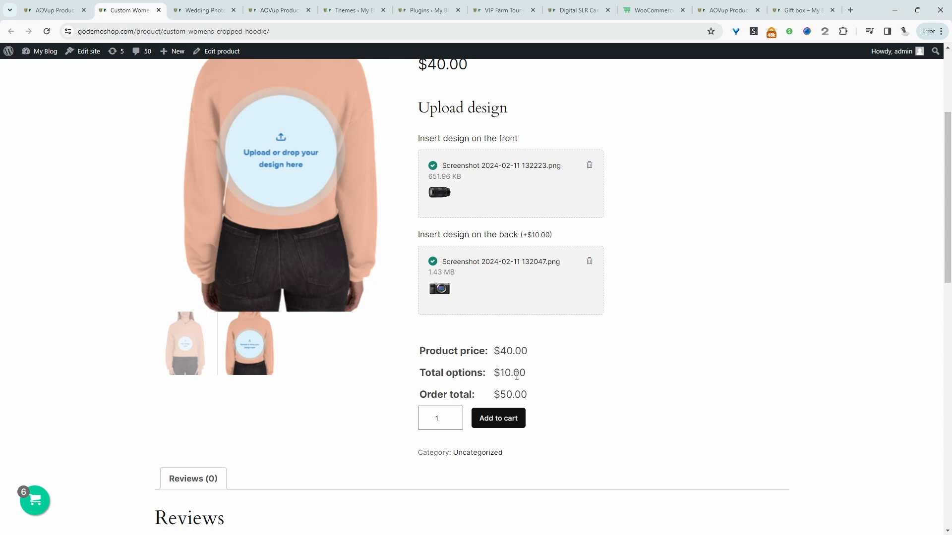
# Add the hoodie to the cart, check out and place order 351 showing both design files
pyautogui.click(497, 418)
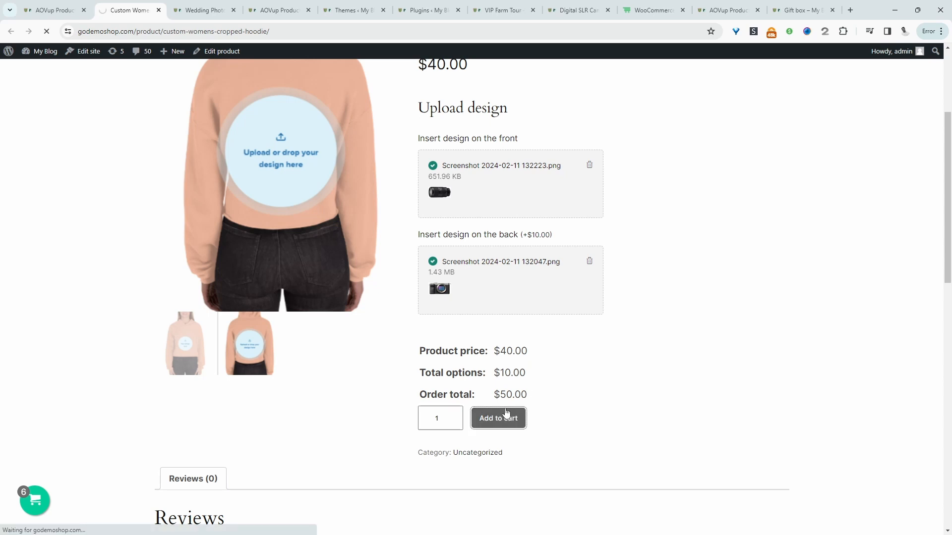
pyautogui.click(497, 417)
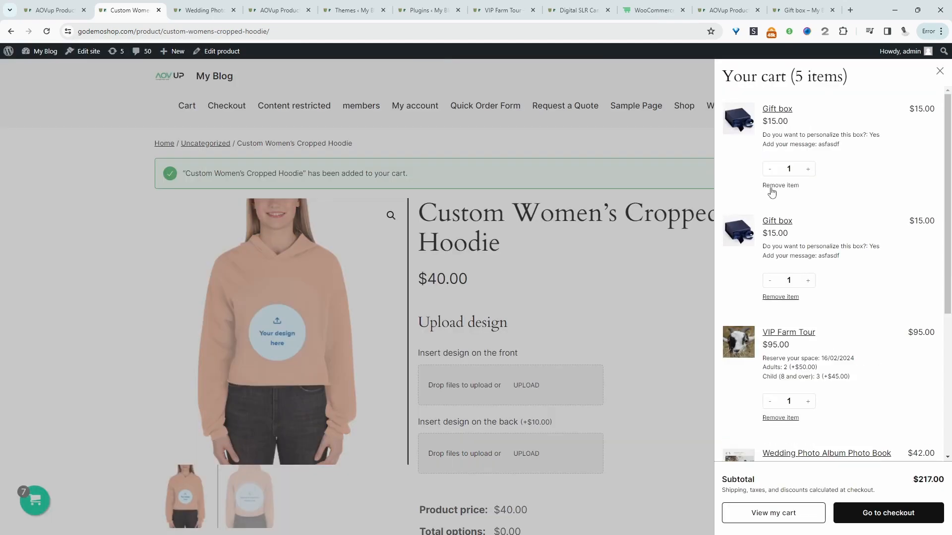
pyautogui.click(888, 513)
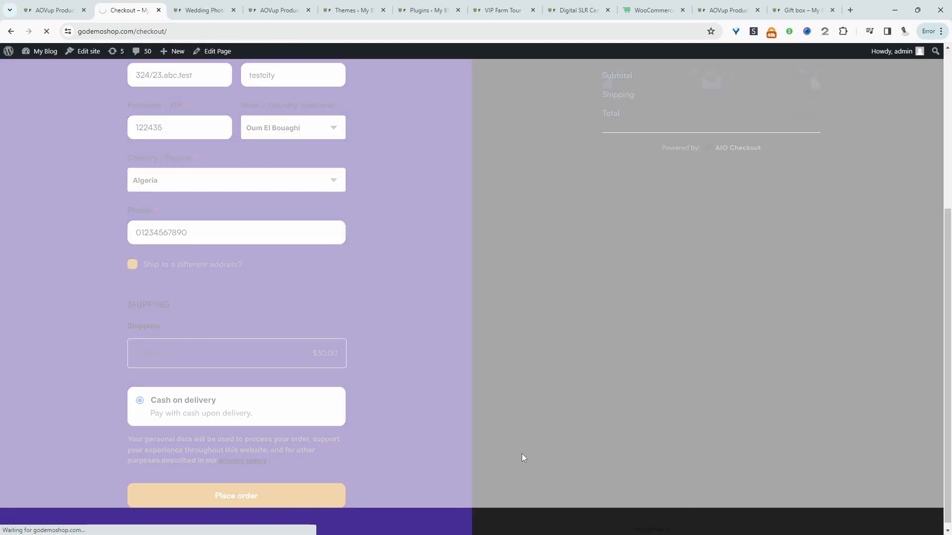
pyautogui.click(236, 496)
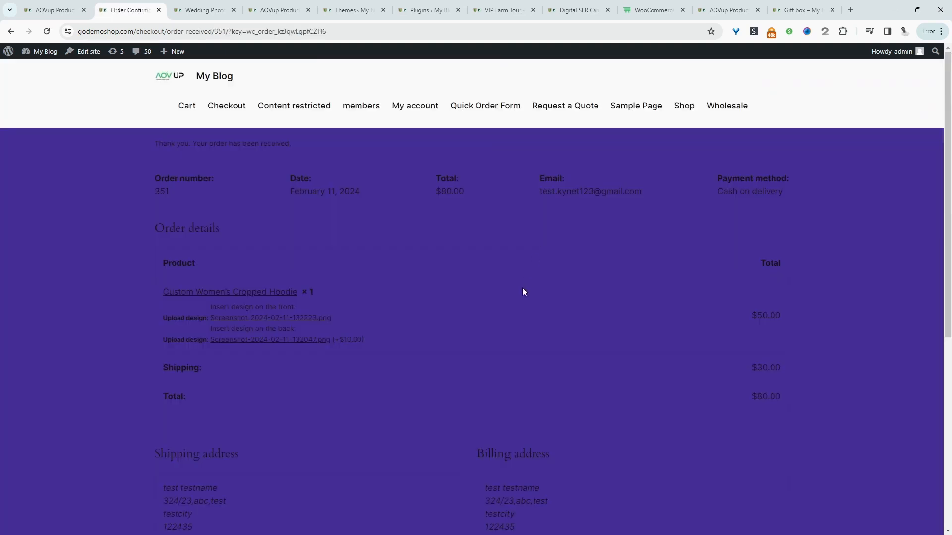
pyautogui.moveTo(349, 323)
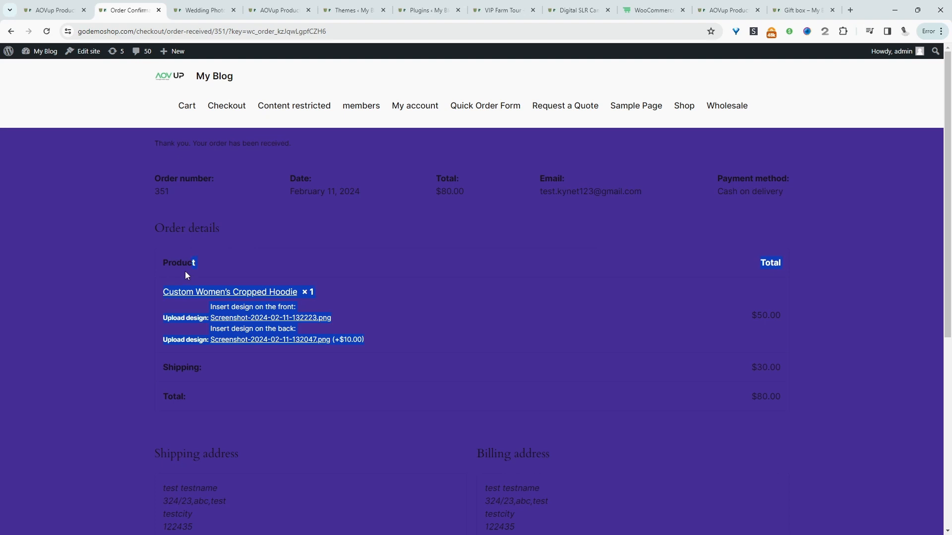
pyautogui.scroll(-3)
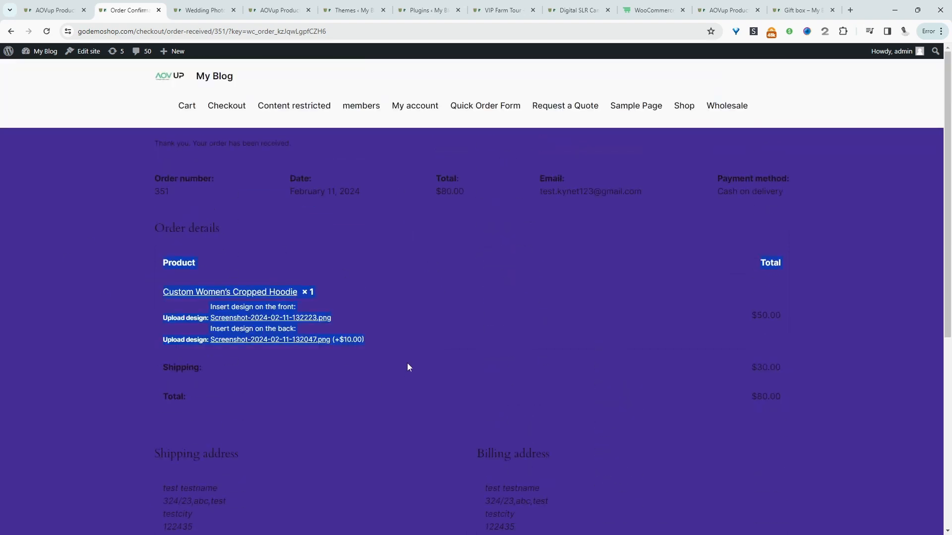
pyautogui.moveTo(587, 388)
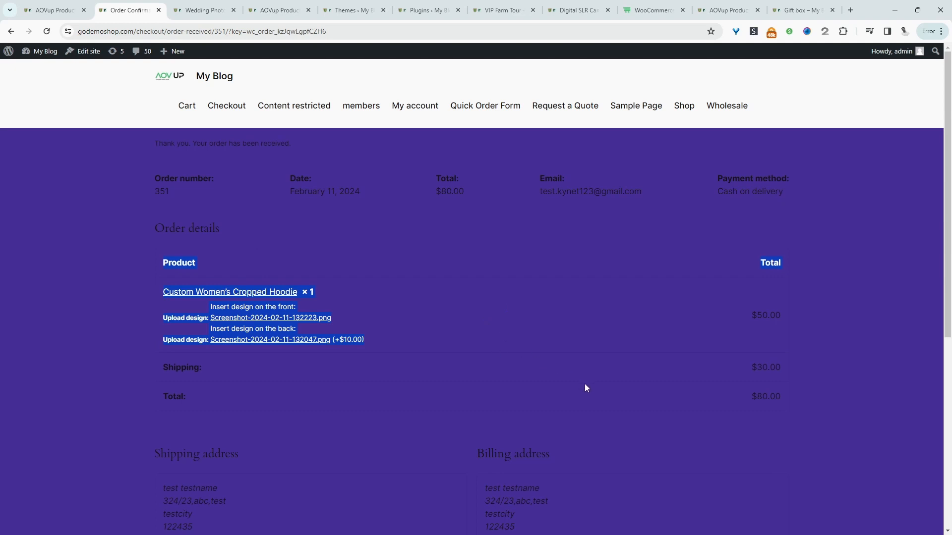
pyautogui.moveTo(439, 472)
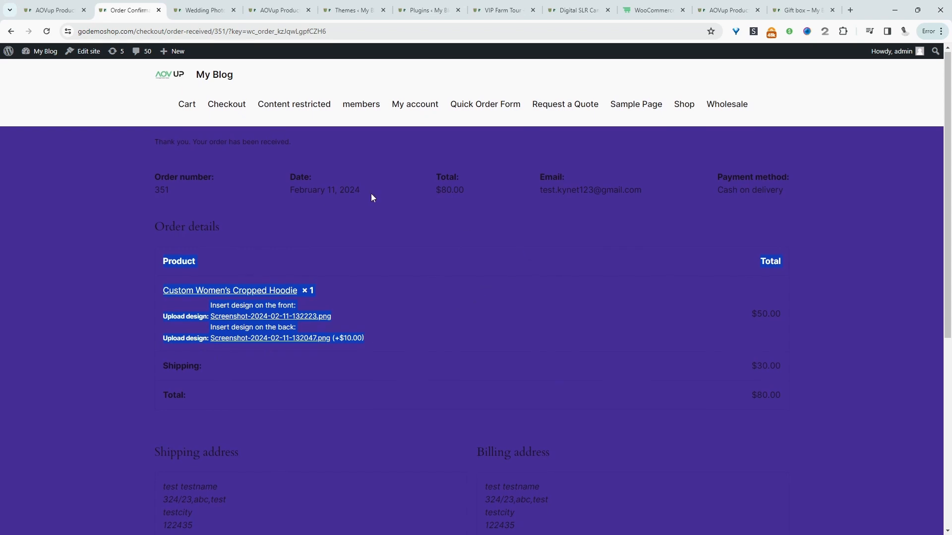
# From the admin dashboard open order #351 under WooCommerce Orders and view its front design file
pyautogui.click(46, 52)
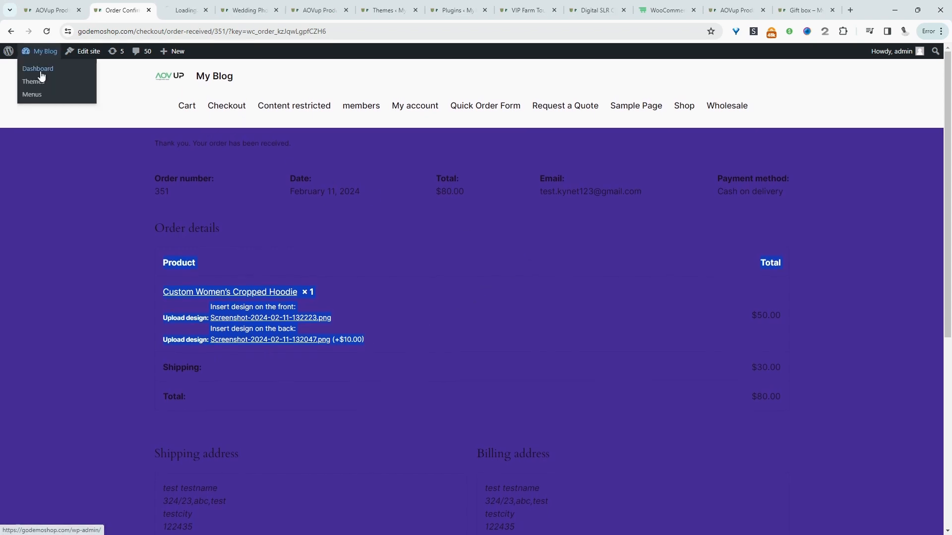
pyautogui.click(38, 68)
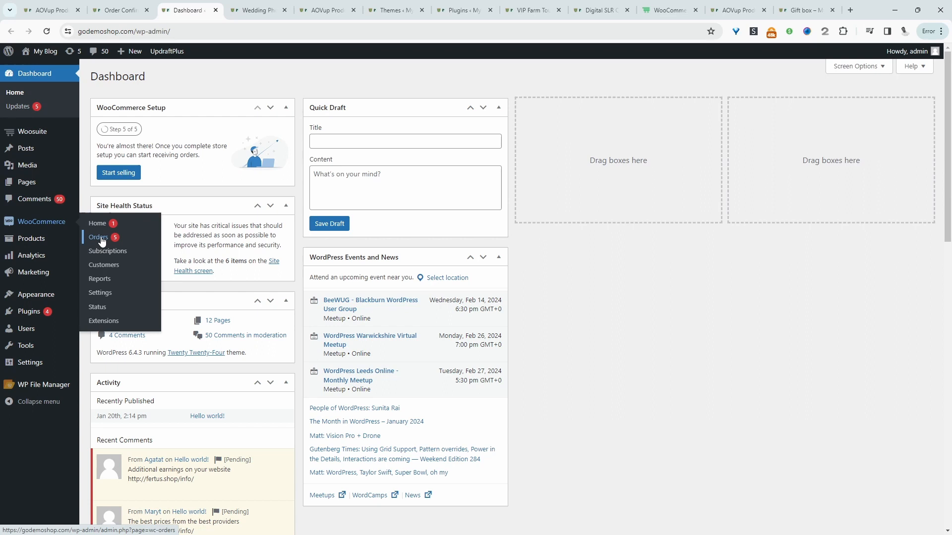
pyautogui.click(98, 237)
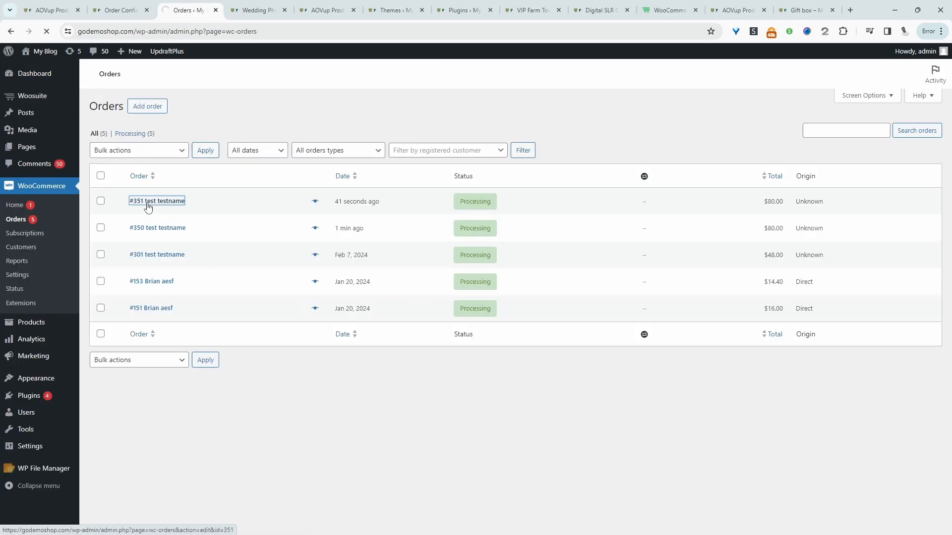
pyautogui.click(156, 200)
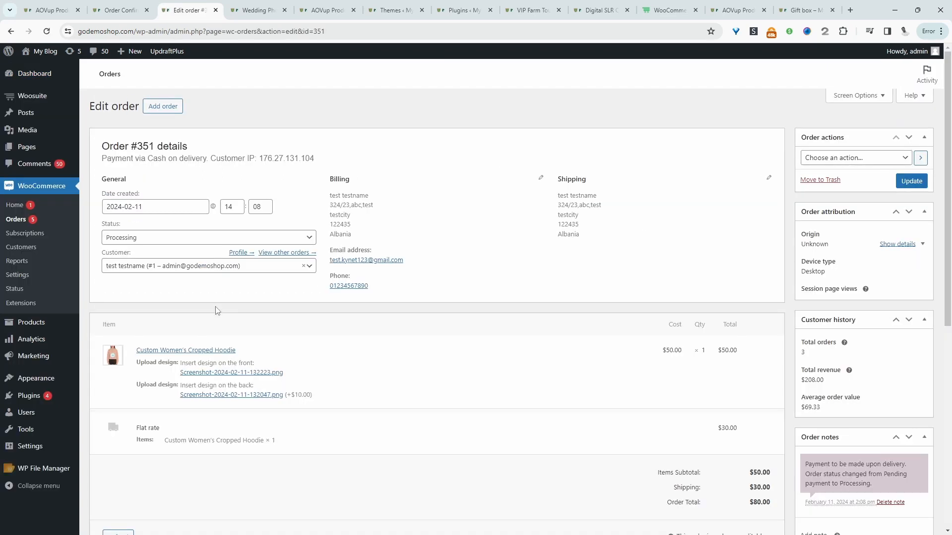
pyautogui.scroll(-3)
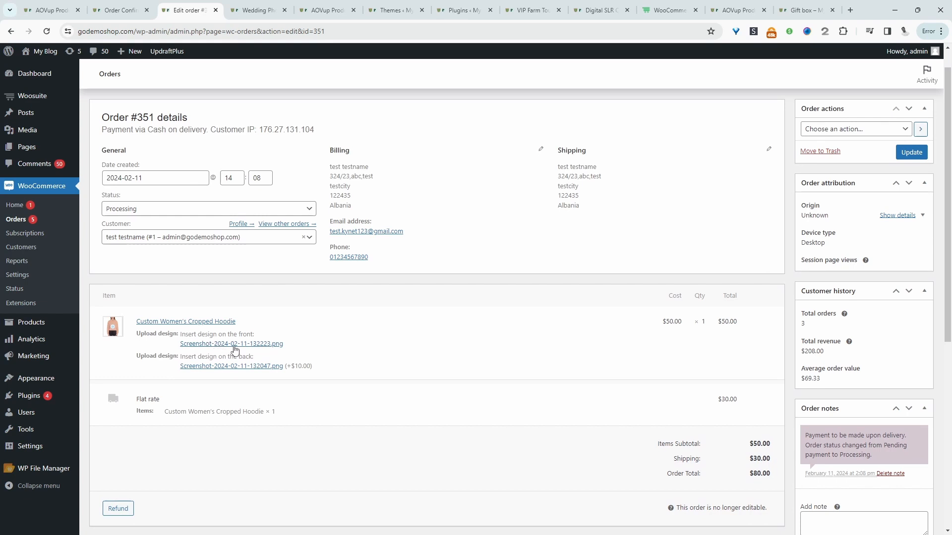
pyautogui.click(231, 343)
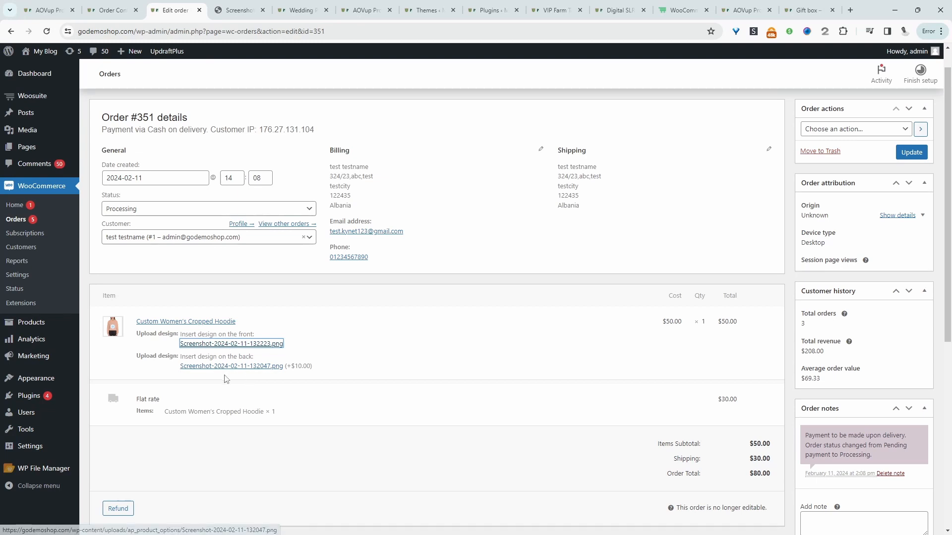
pyautogui.moveTo(247, 369)
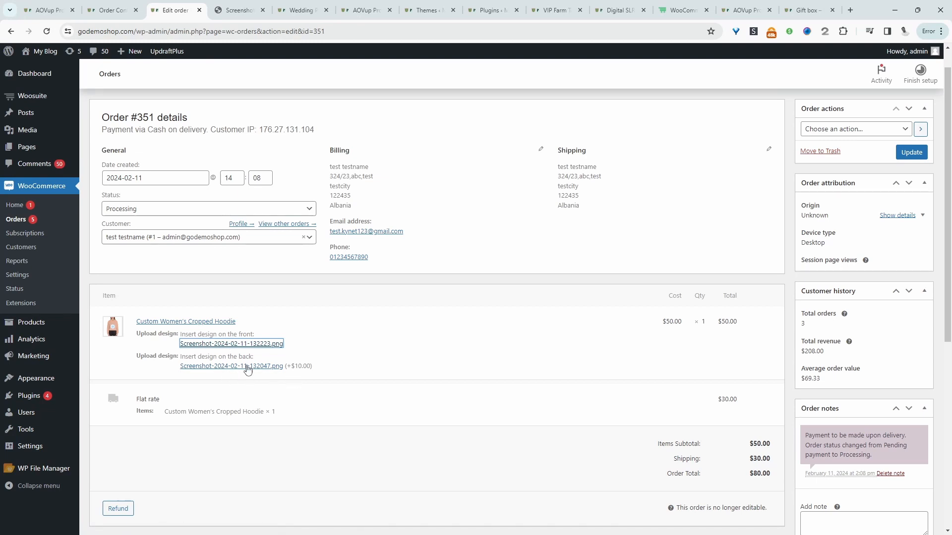